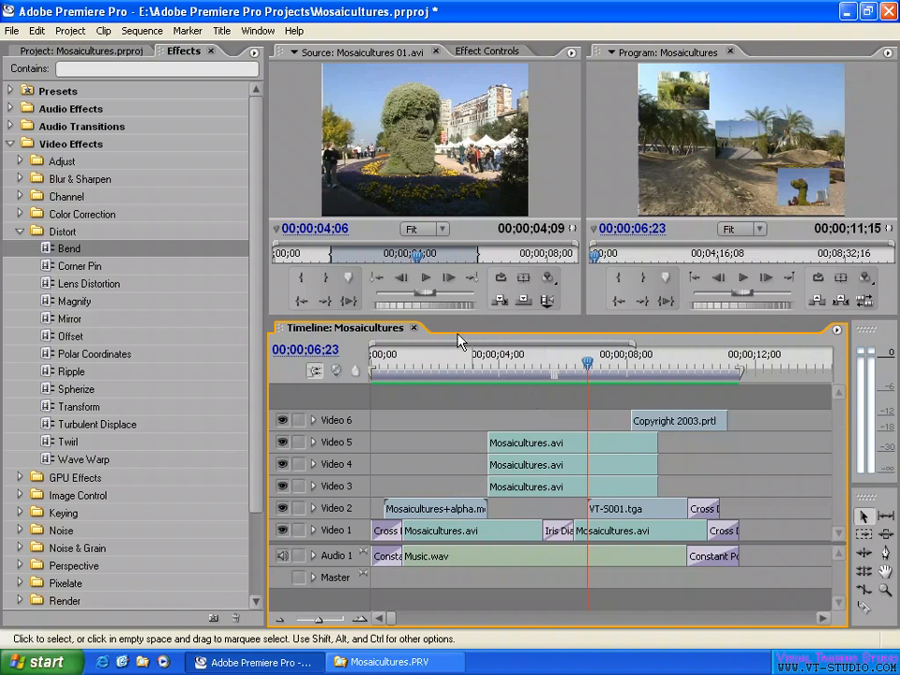
Open the File menu to reach Export > Export to DVD for Mosaicultures.
left_click(11, 31)
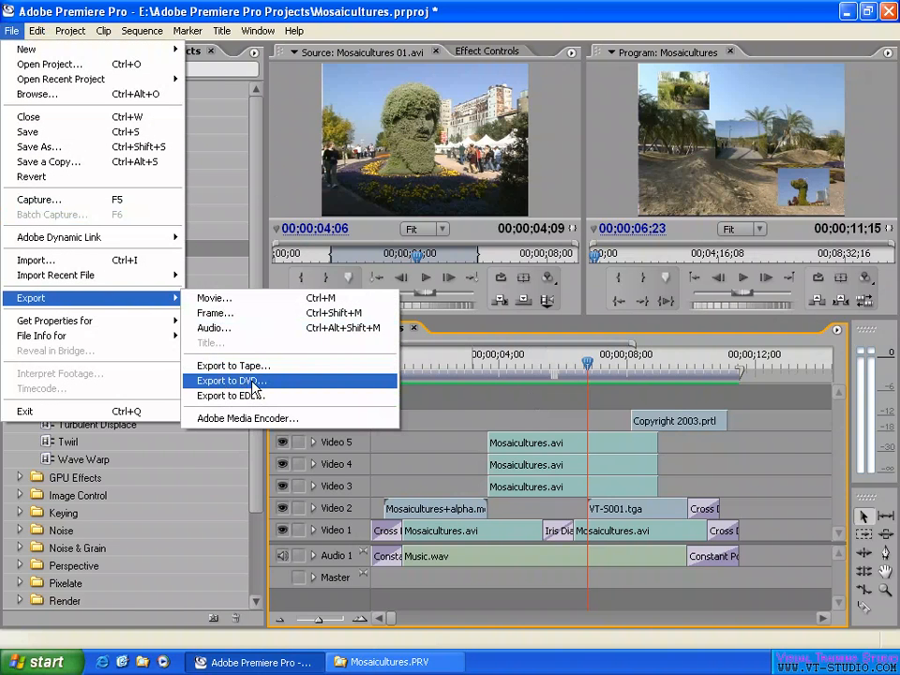
mouse_move(260, 389)
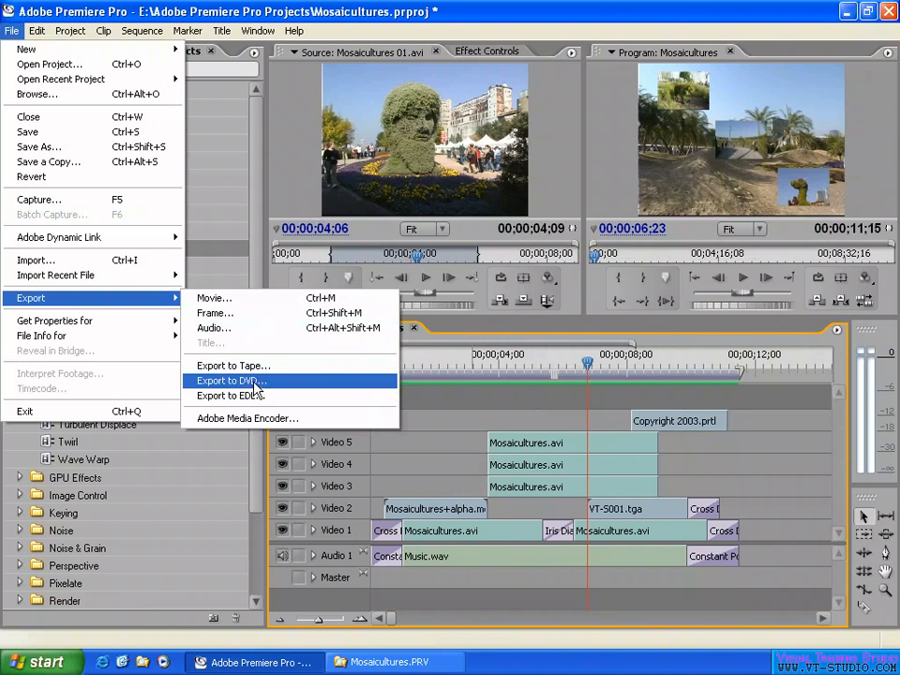
mouse_move(255, 389)
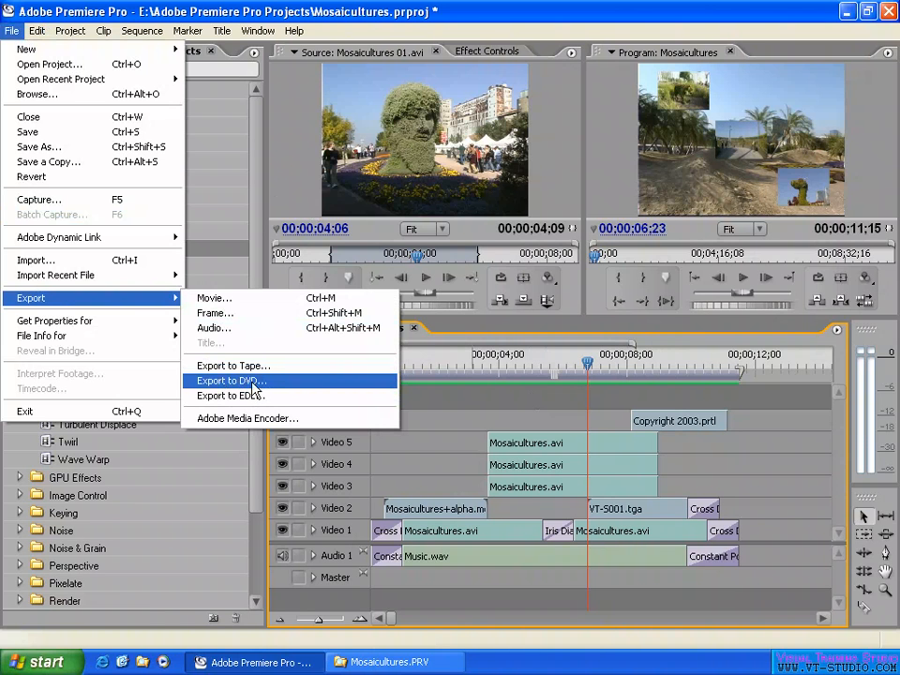
mouse_move(253, 389)
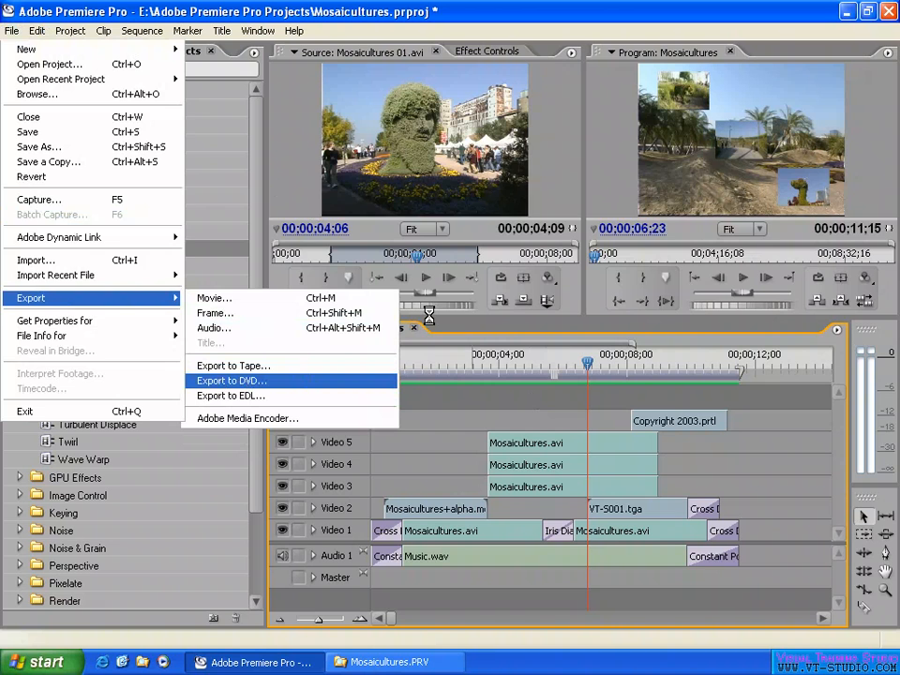
Open Burn DVD settings, try Folder and ISO Image targets, then return to Disc.
left_click(231, 379)
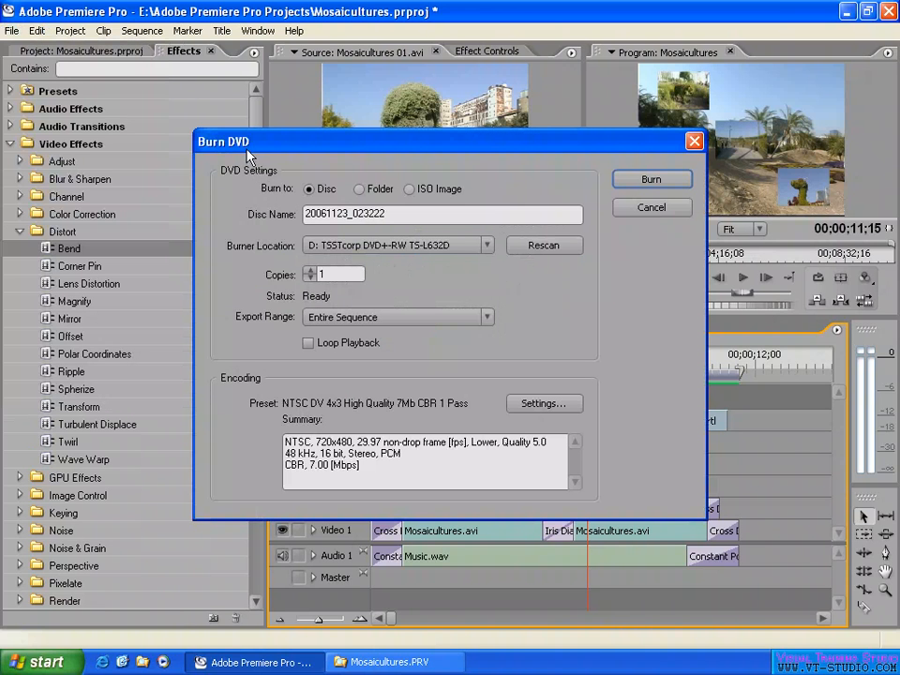
mouse_move(283, 233)
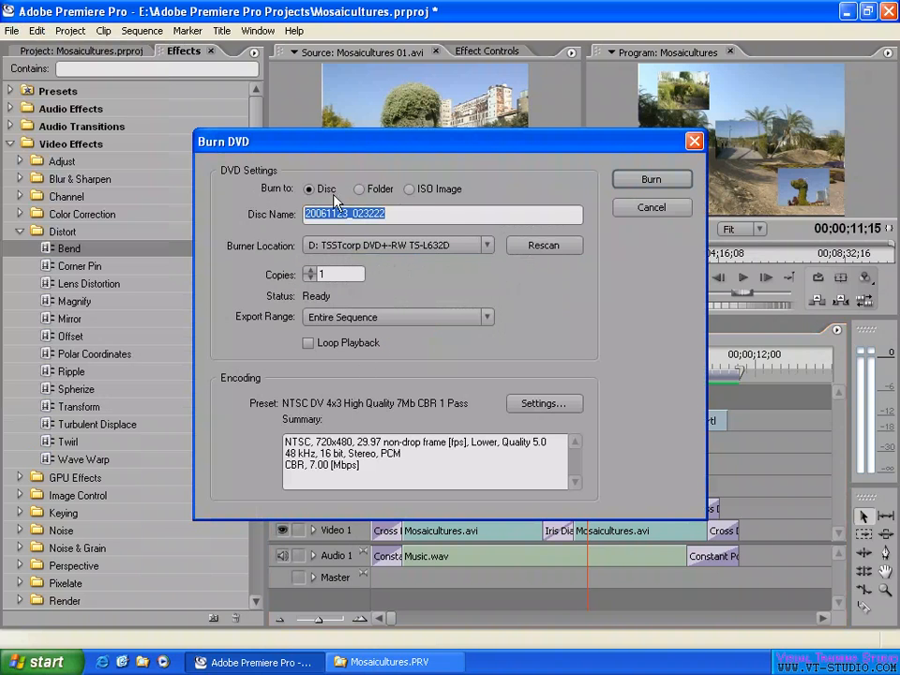
mouse_move(296, 270)
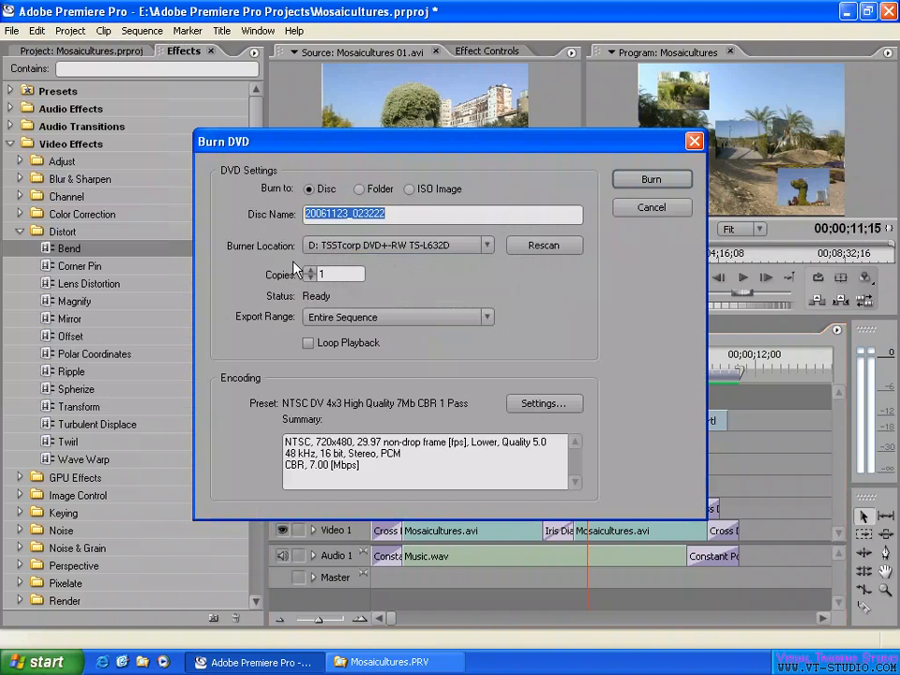
left_click(359, 189)
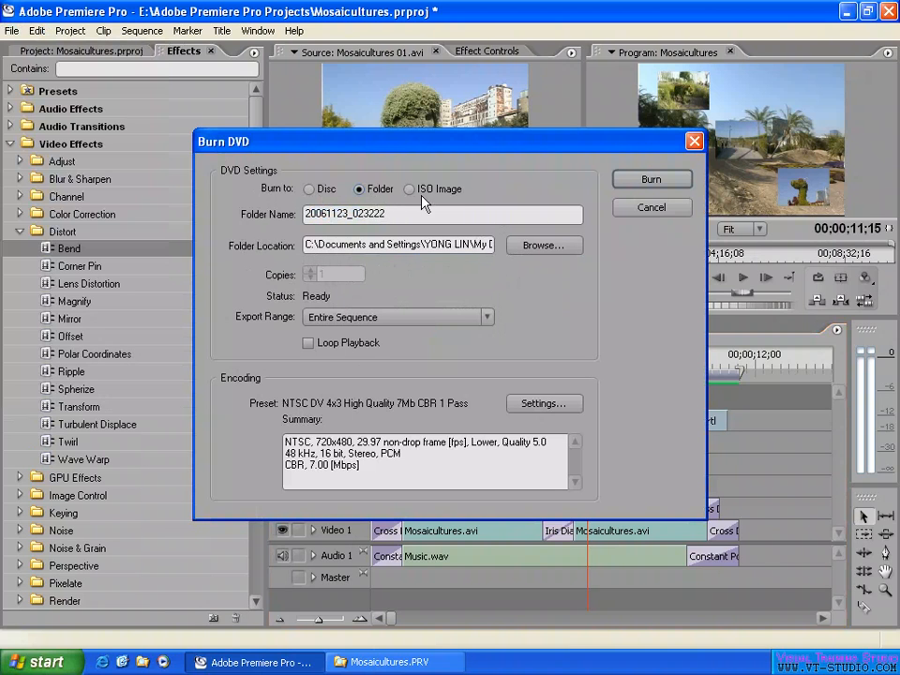
left_click(408, 189)
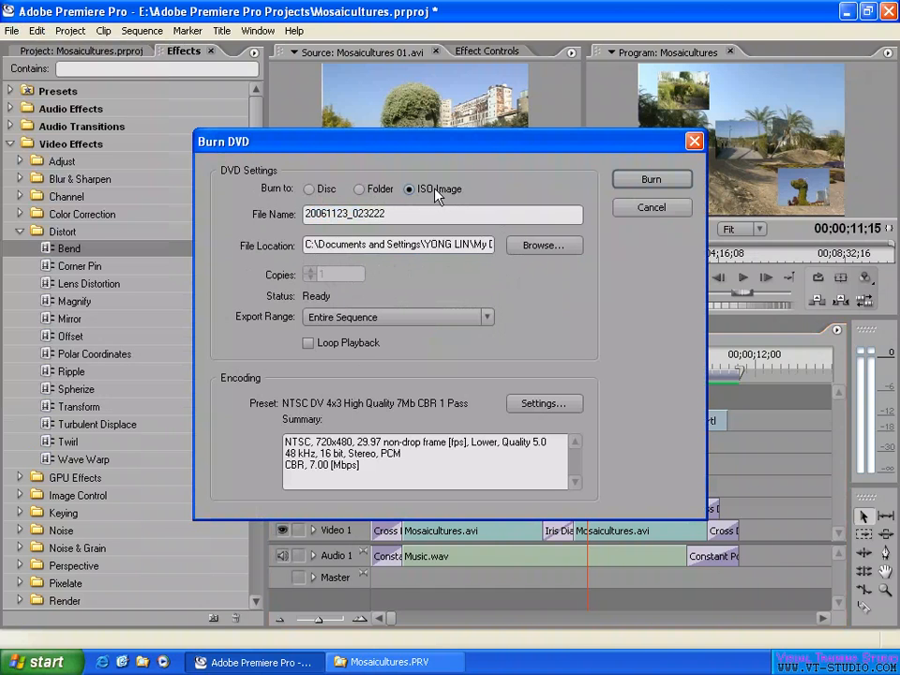
mouse_move(427, 194)
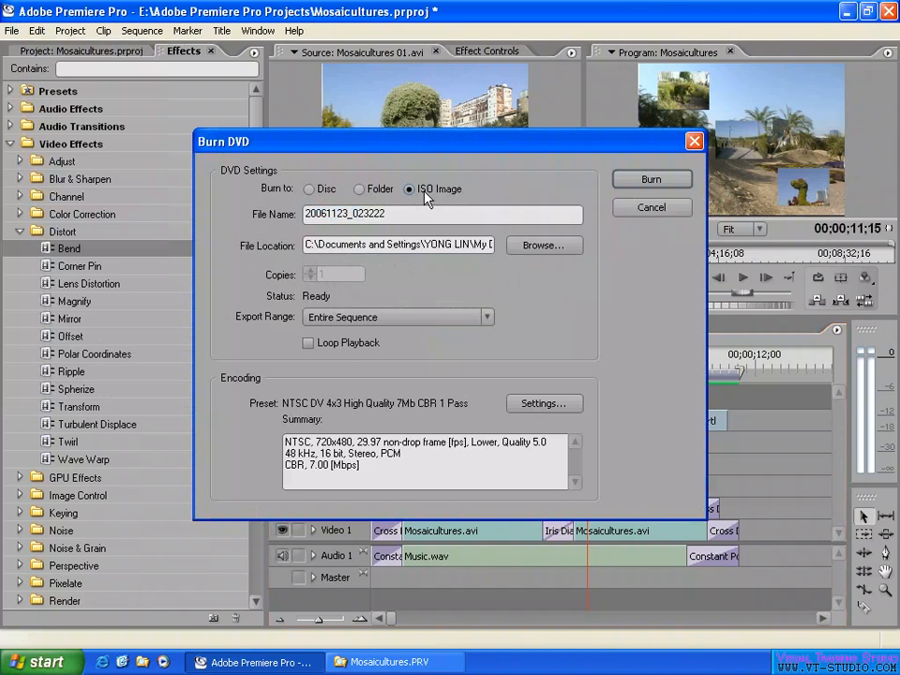
left_click(309, 188)
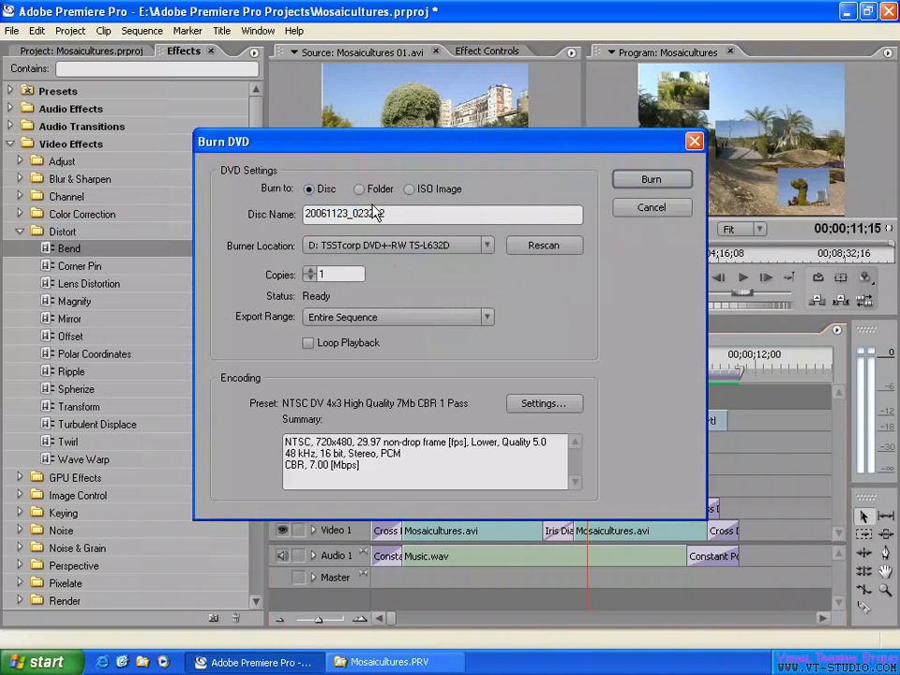
Replace the date-stamped default disc name with 'Mosaicultures'.
triple_click(440, 214)
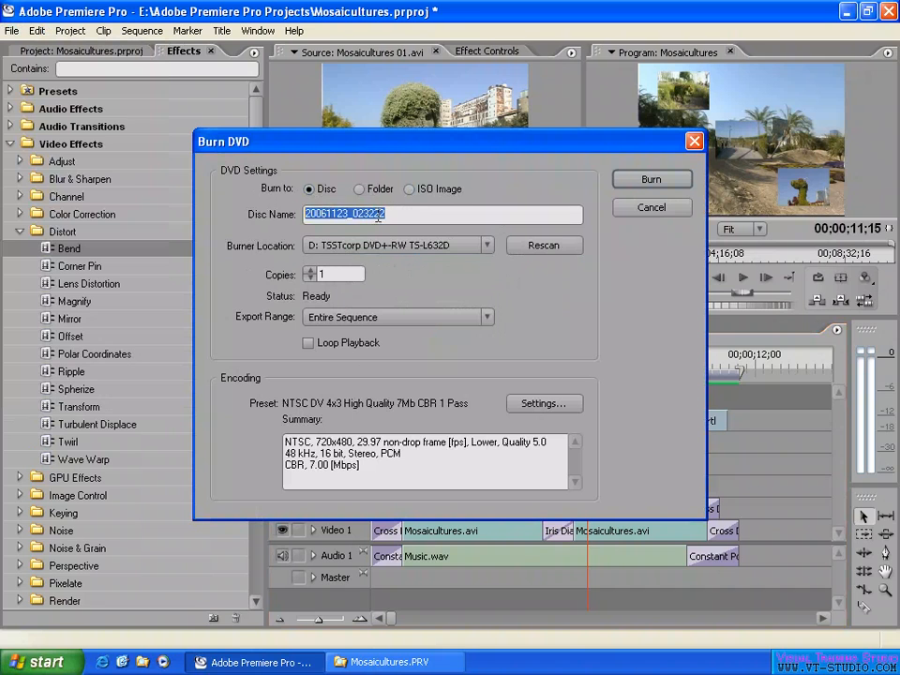
type("Mosaicultures")
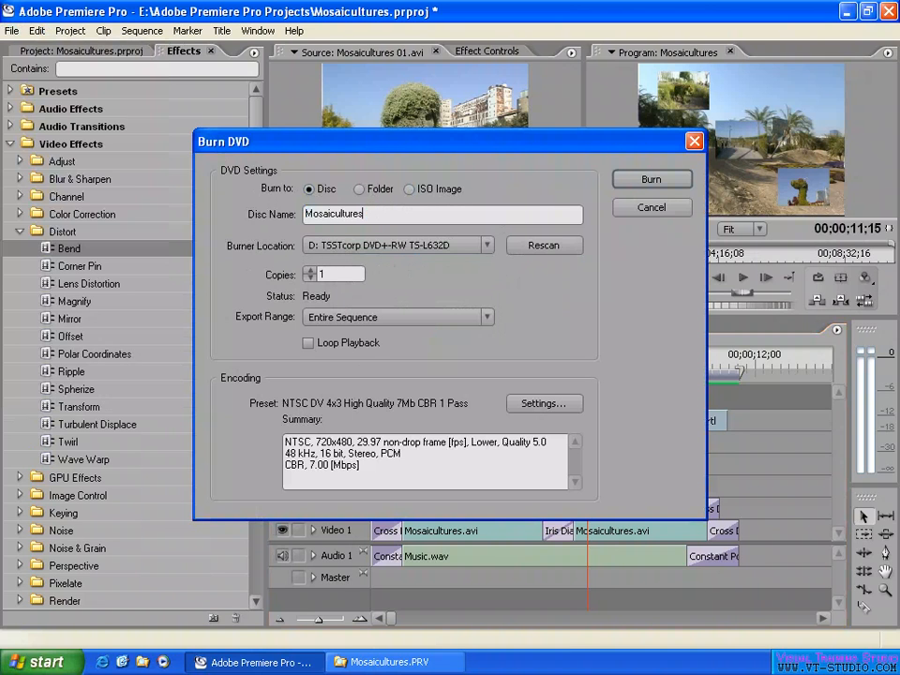
mouse_move(394, 206)
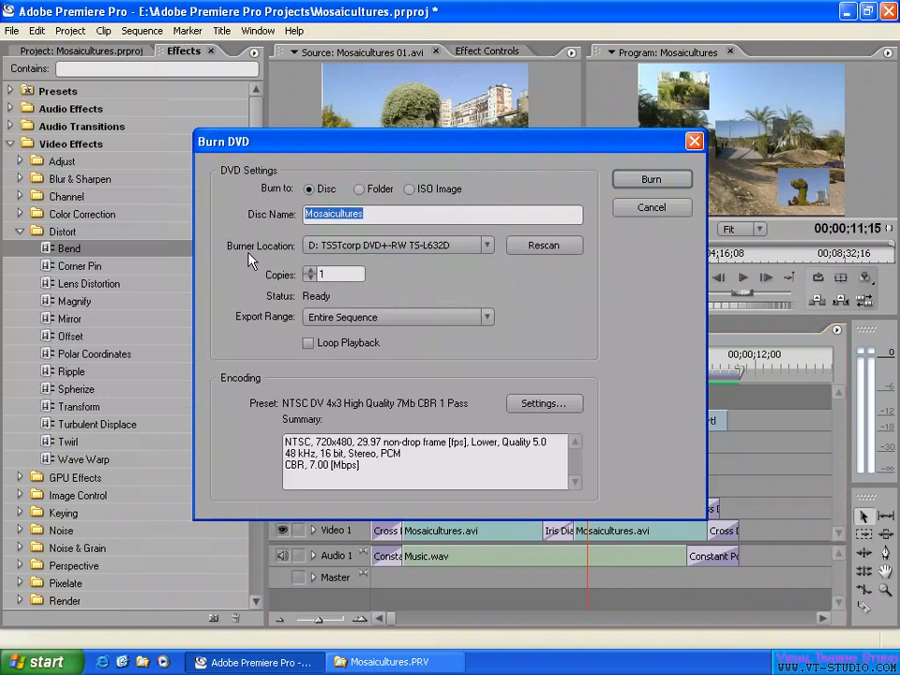
left_click(485, 245)
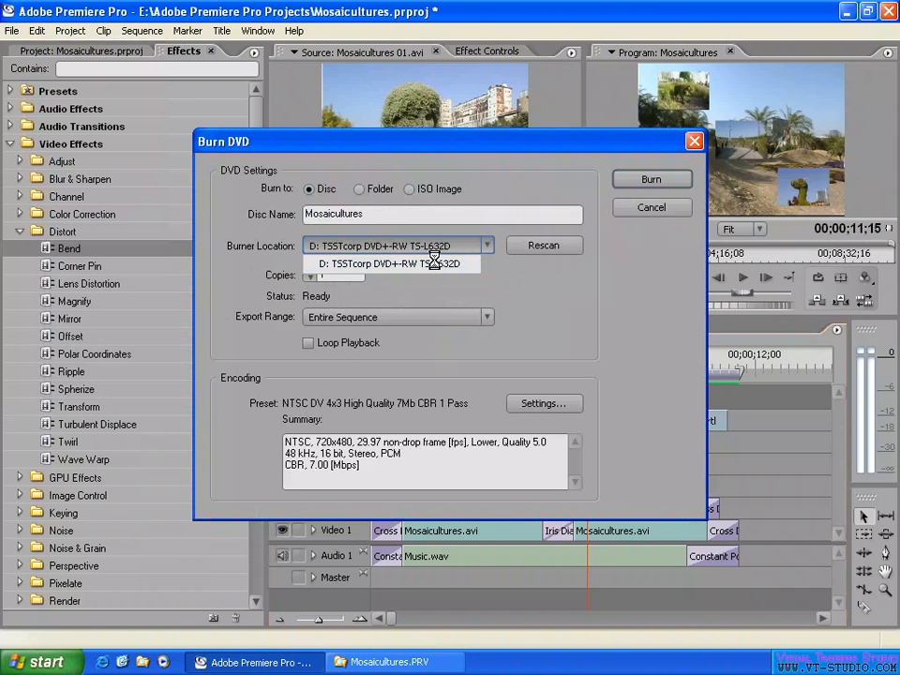
mouse_move(427, 253)
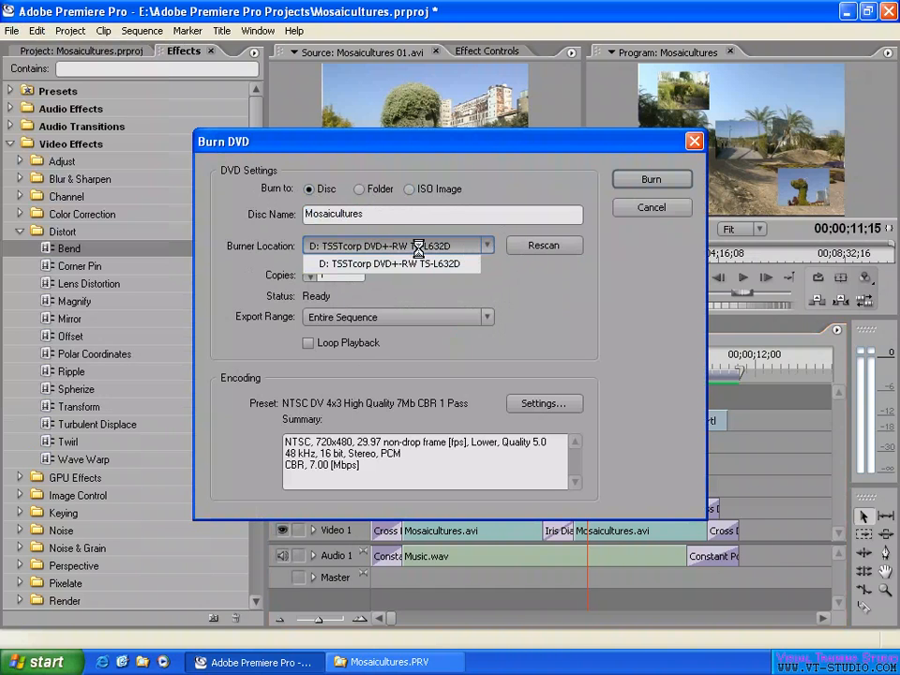
left_click(392, 262)
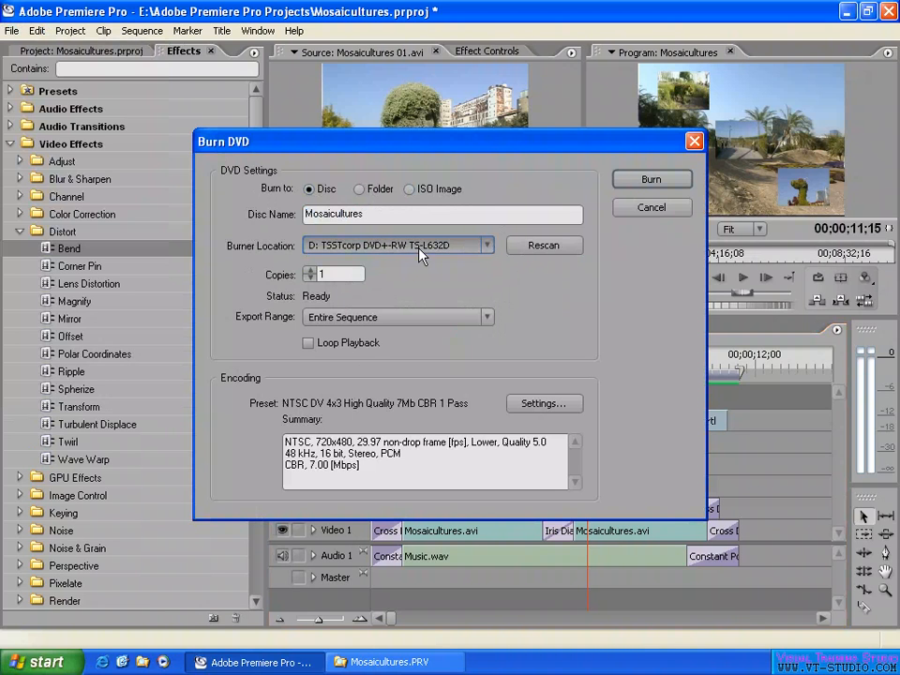
mouse_move(345, 300)
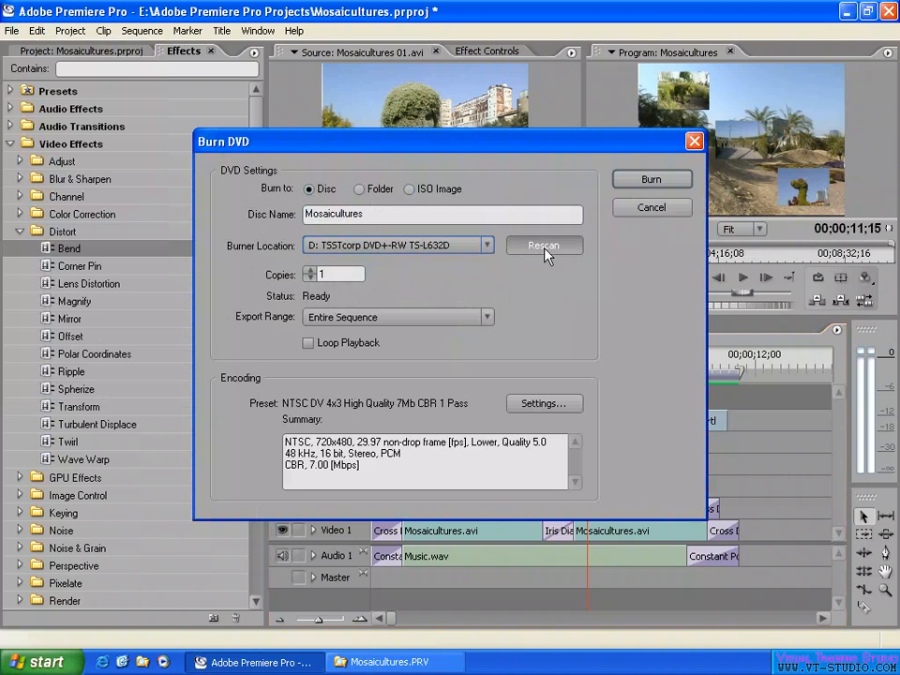
left_click(544, 244)
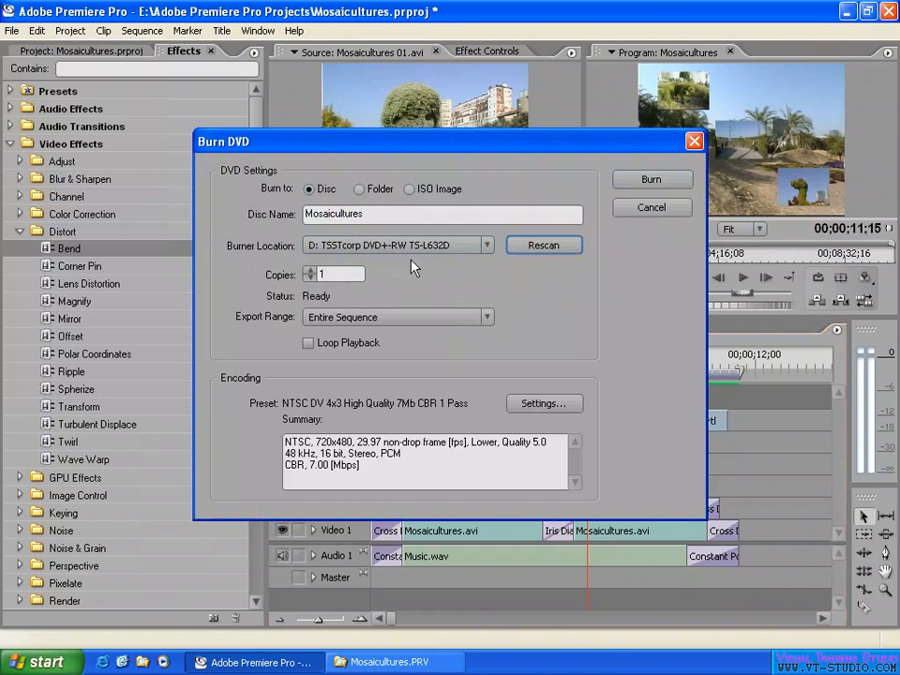
mouse_move(427, 269)
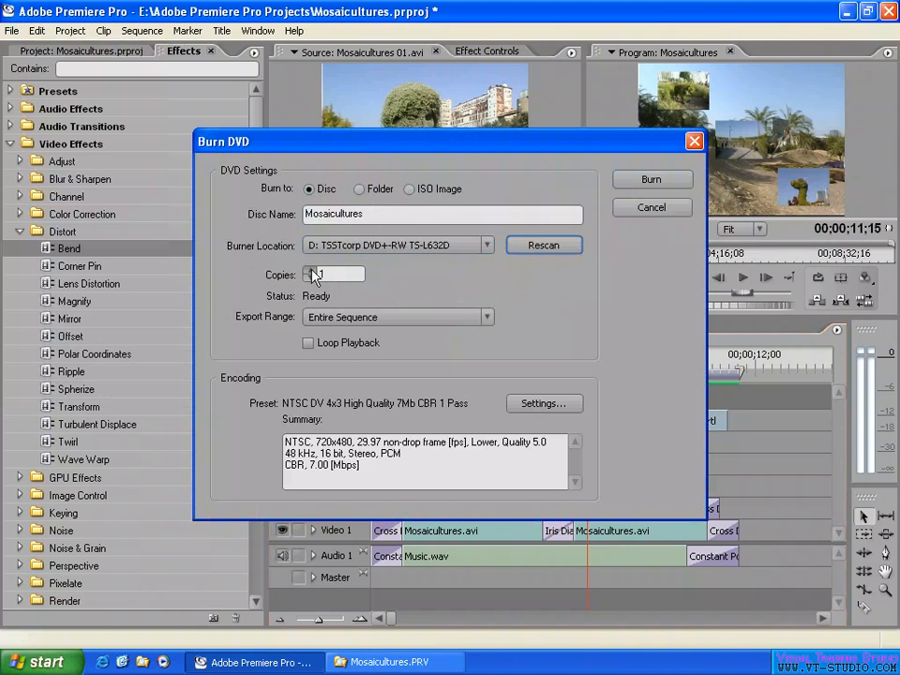
left_click(330, 274)
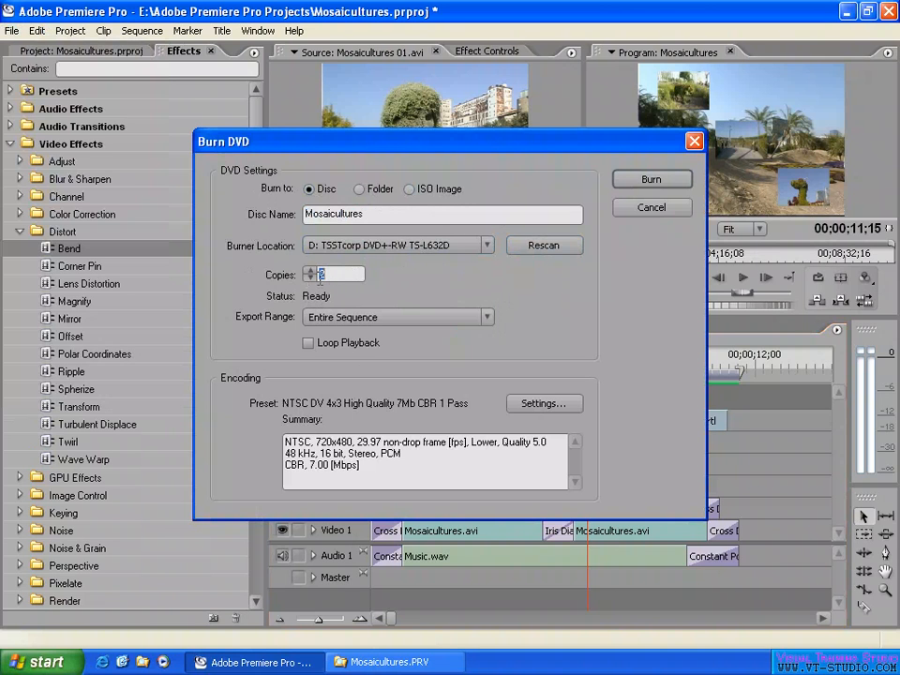
left_click(333, 273)
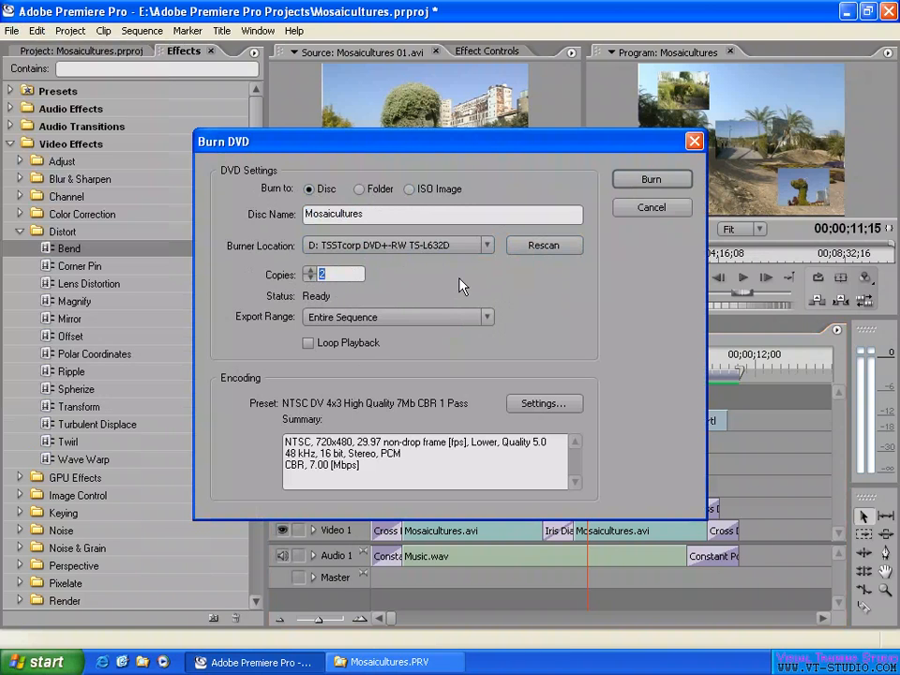
mouse_move(443, 279)
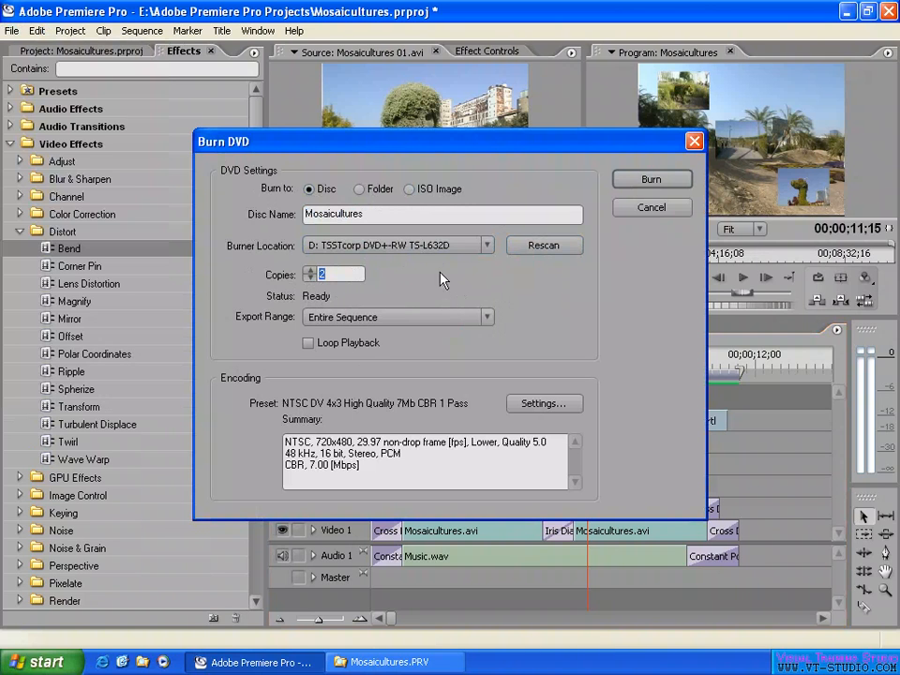
mouse_move(423, 286)
type("1")
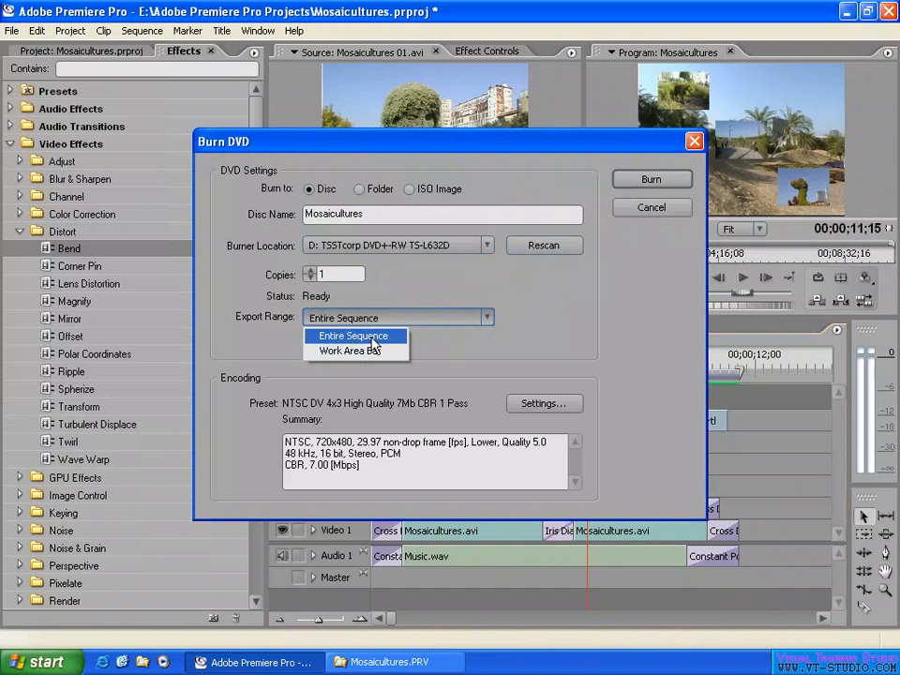
Set Export Range to Entire Sequence and enable Loop Playback.
left_click(353, 335)
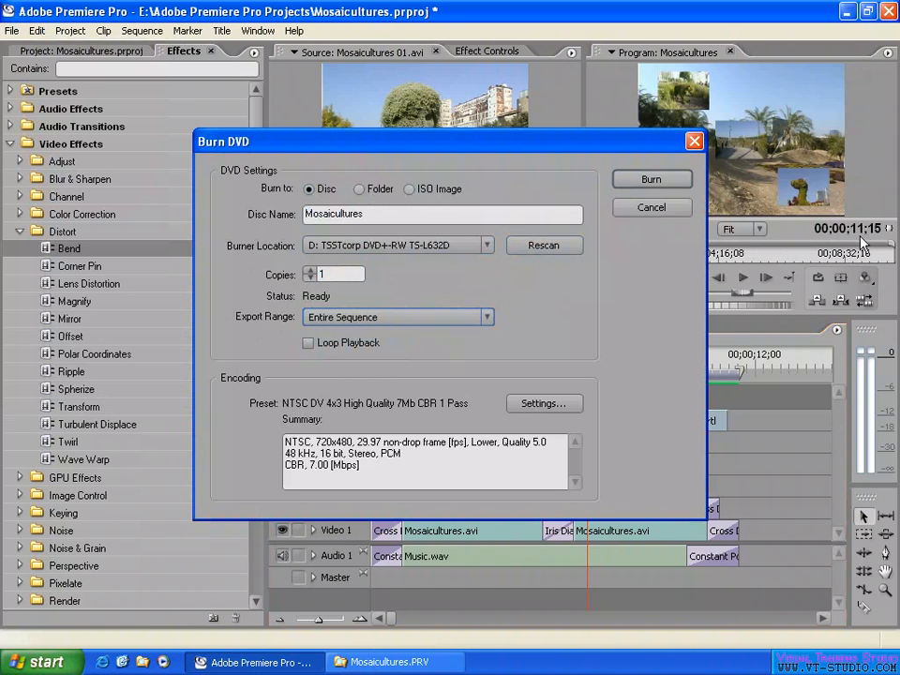
mouse_move(530, 325)
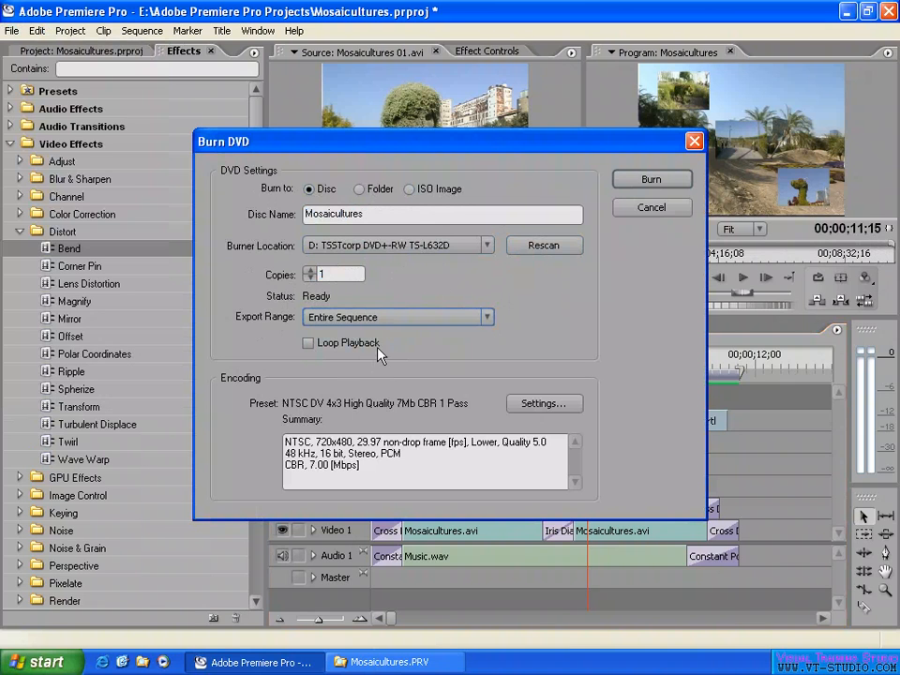
mouse_move(425, 349)
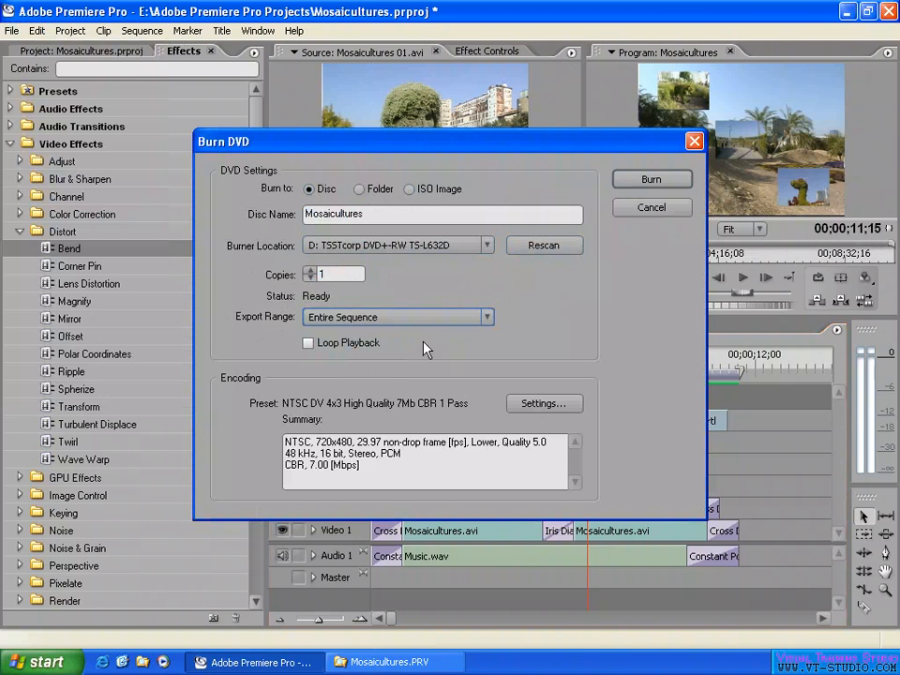
left_click(308, 342)
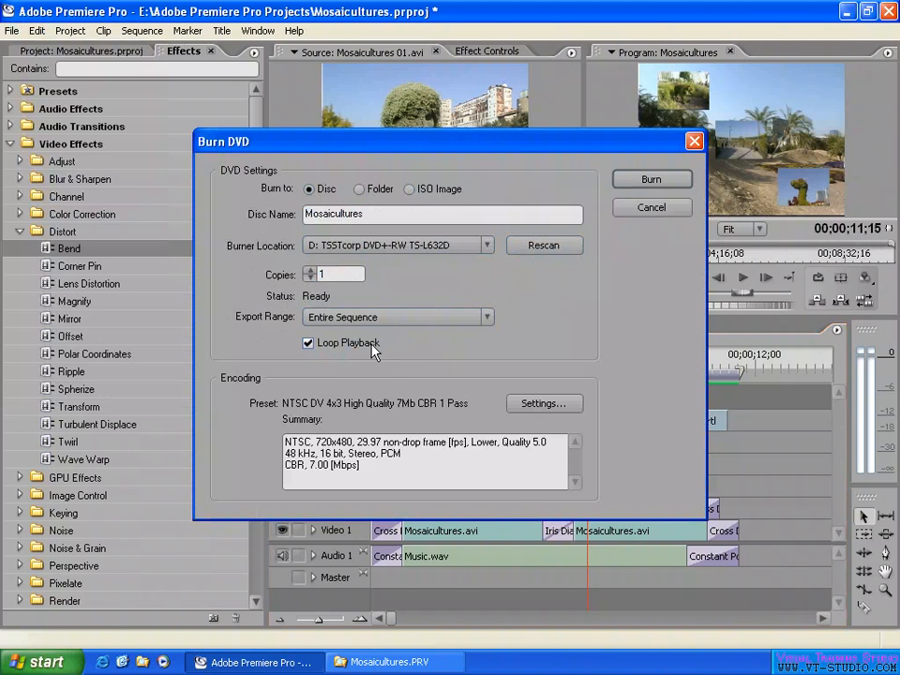
mouse_move(401, 347)
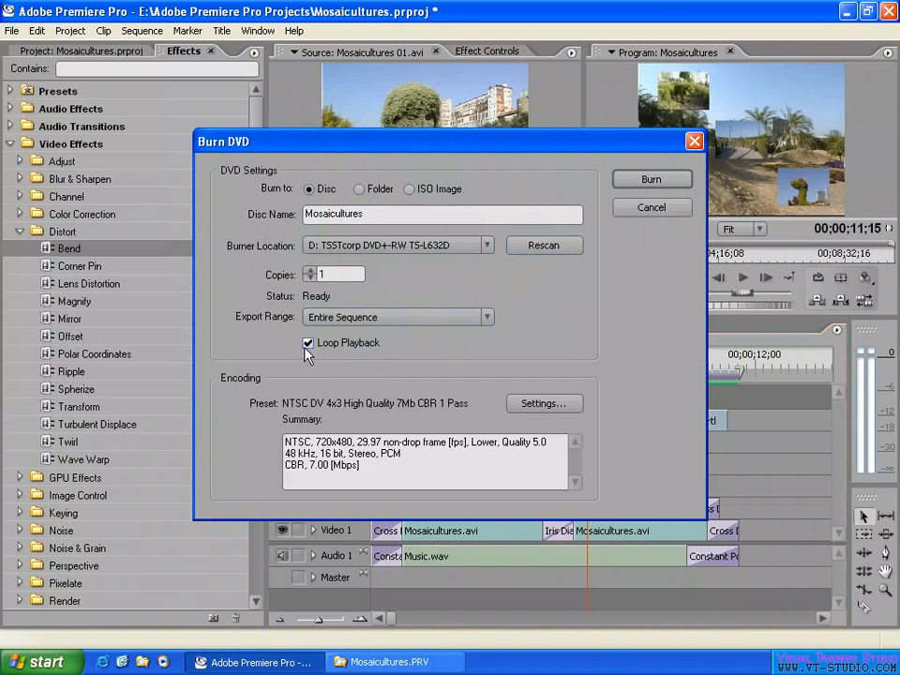
left_click(307, 342)
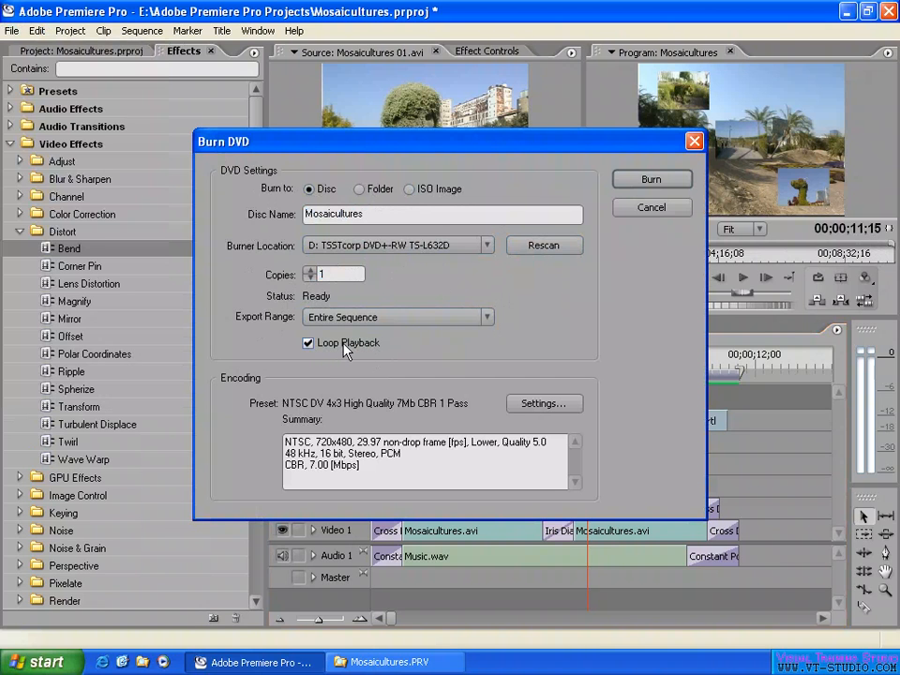
mouse_move(554, 384)
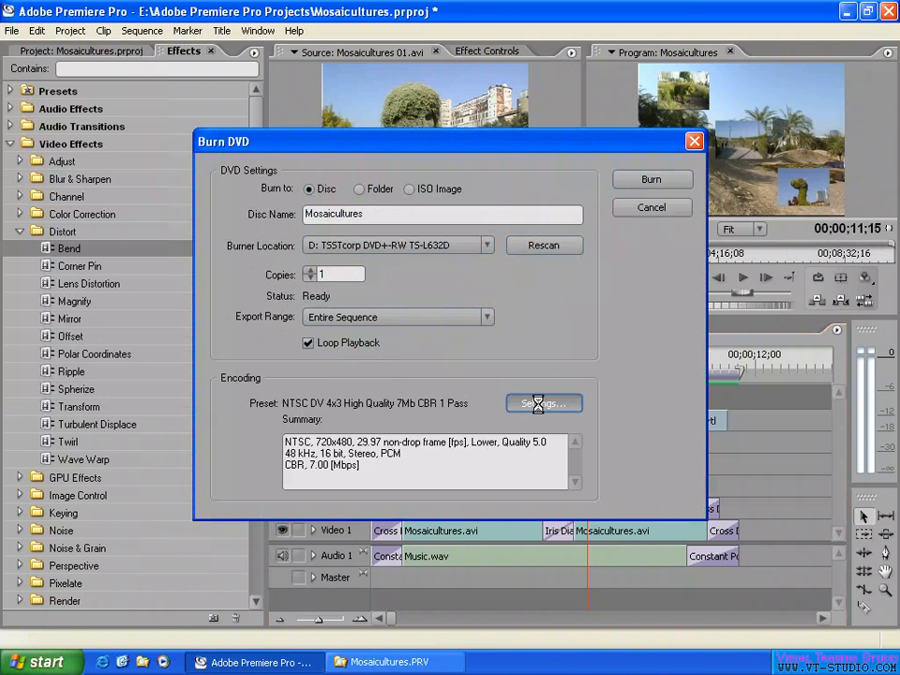
Open Export Settings and choose the NTSC DV 4:3 High Quality 7Mb CBR 1 Pass preset.
left_click(543, 403)
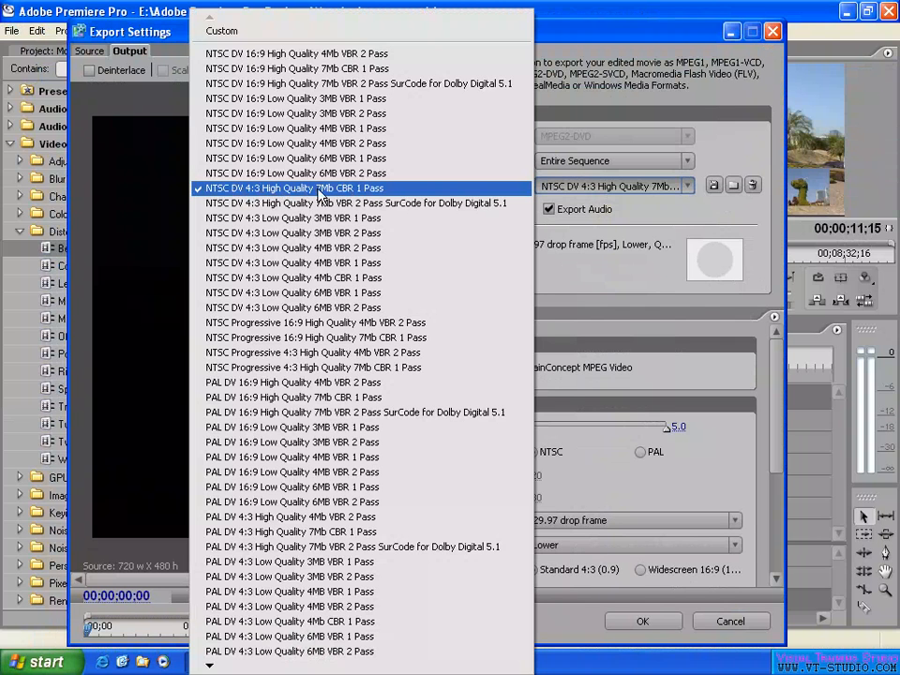
mouse_move(324, 194)
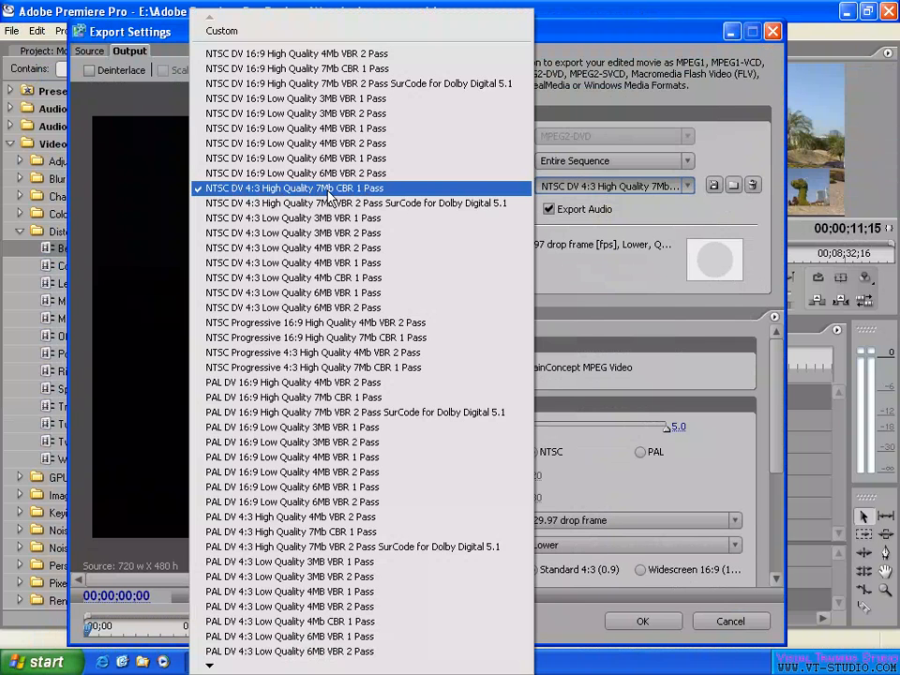
mouse_move(348, 196)
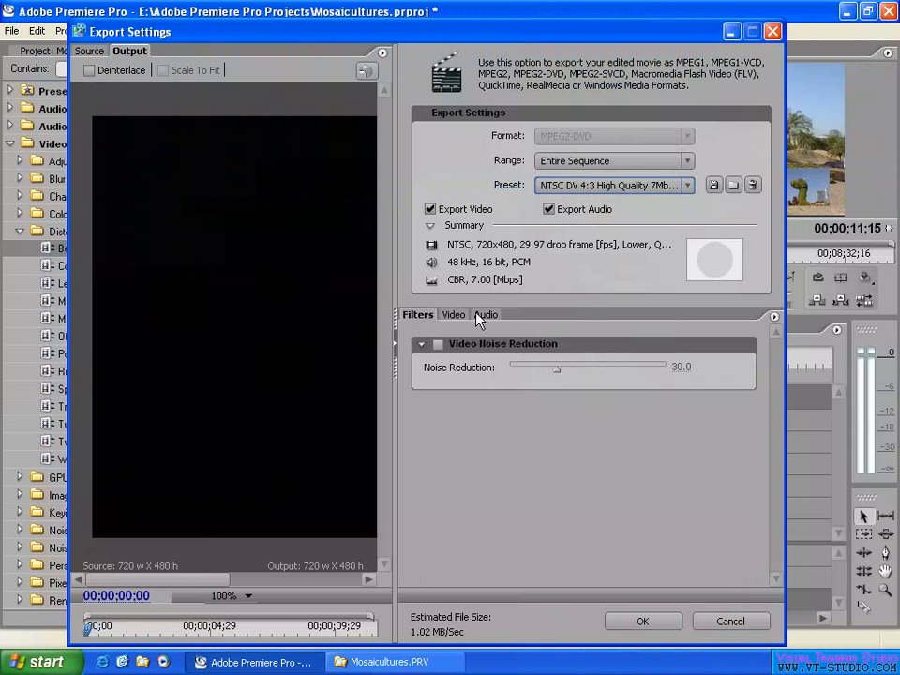
Accept the encoding settings, leaving a Custom preset, and start the Burn.
left_click(451, 314)
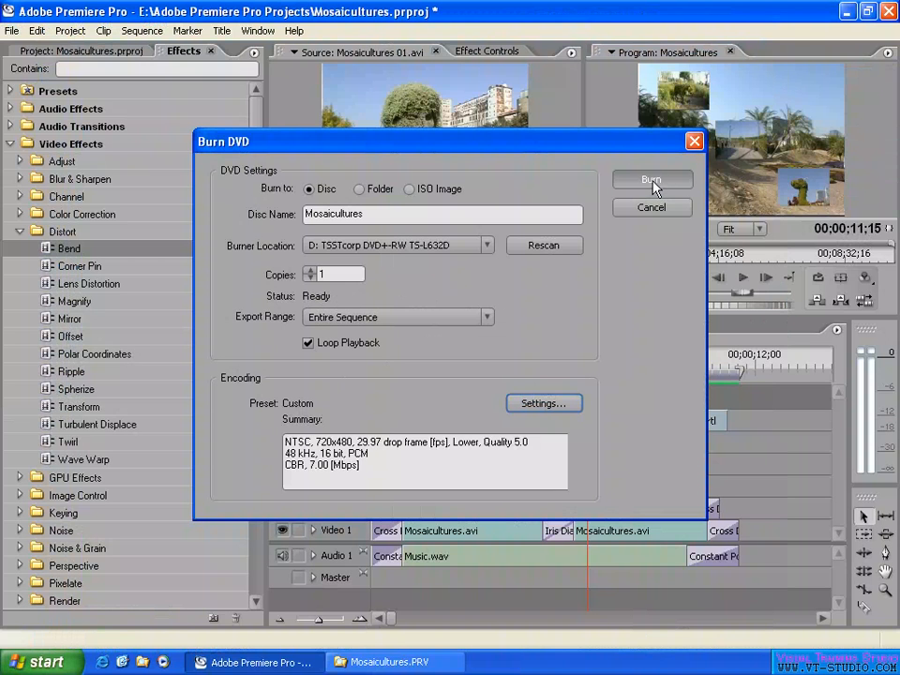
left_click(652, 180)
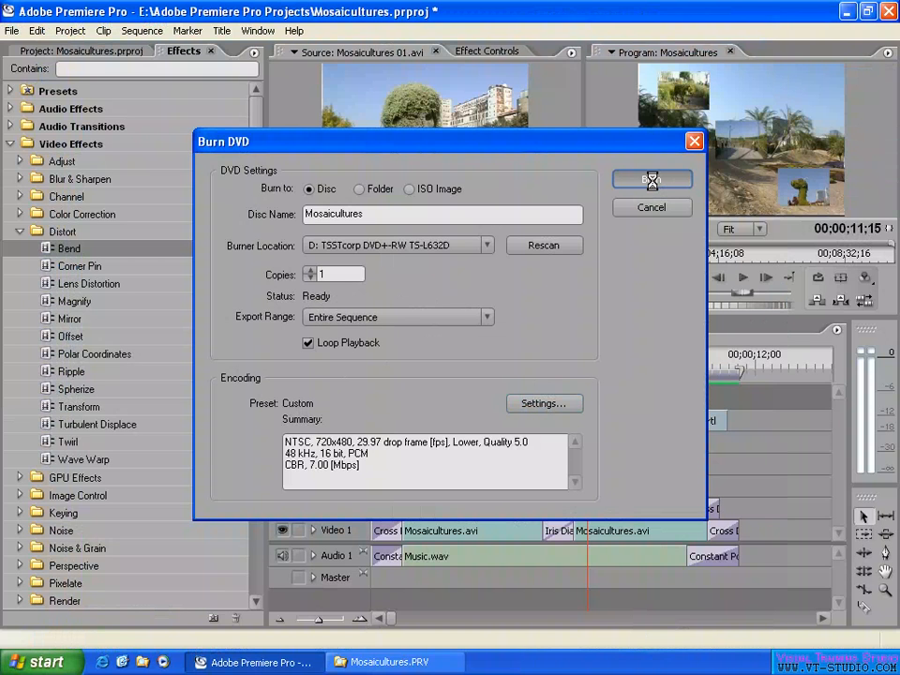
Wait while the Mosaicultures sequence encodes and disc 1 of 1 starts burning.
left_click(652, 179)
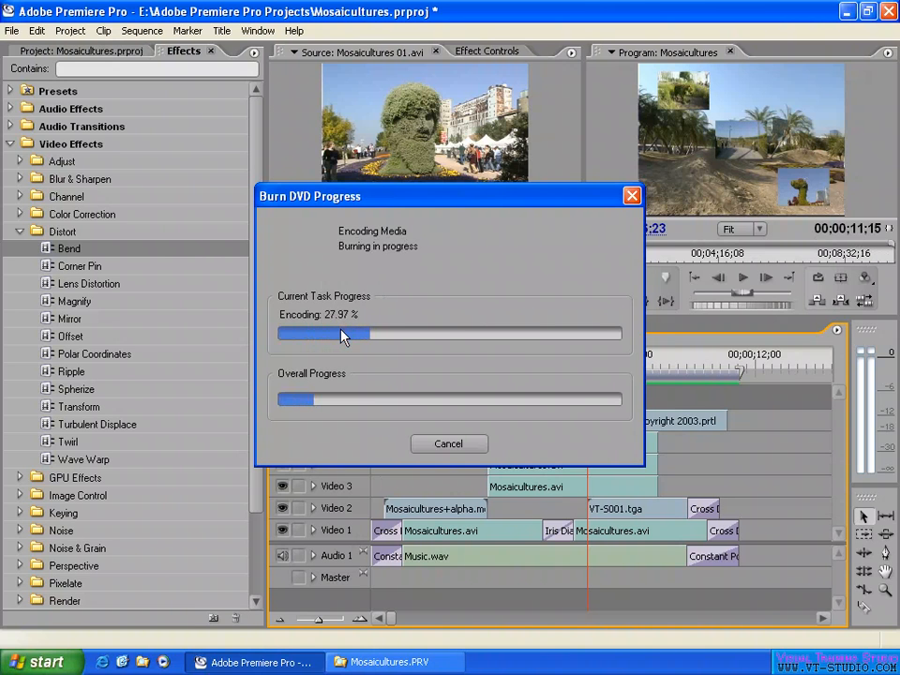
mouse_move(445, 338)
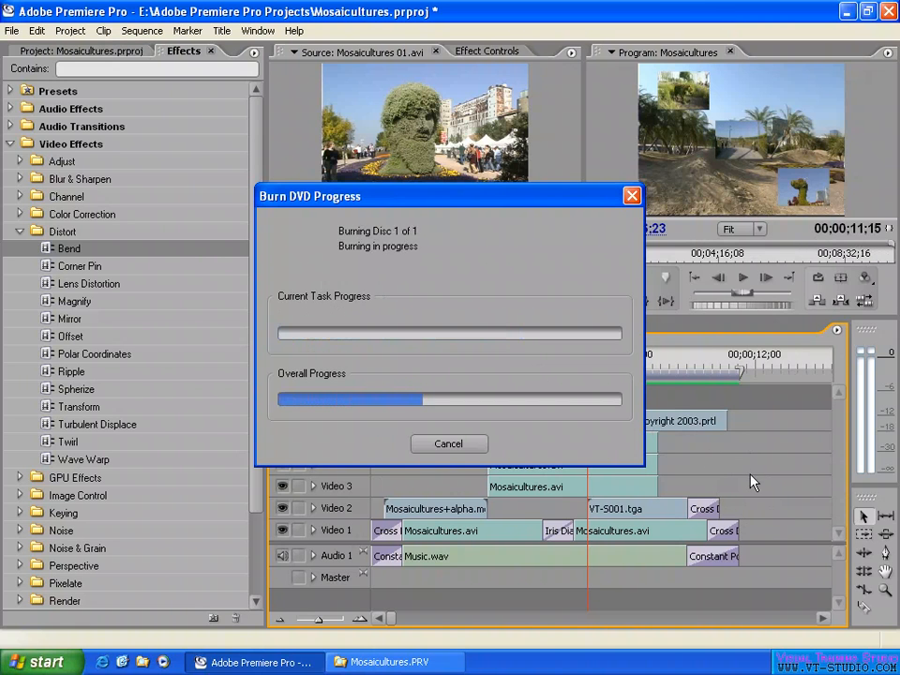
mouse_move(733, 476)
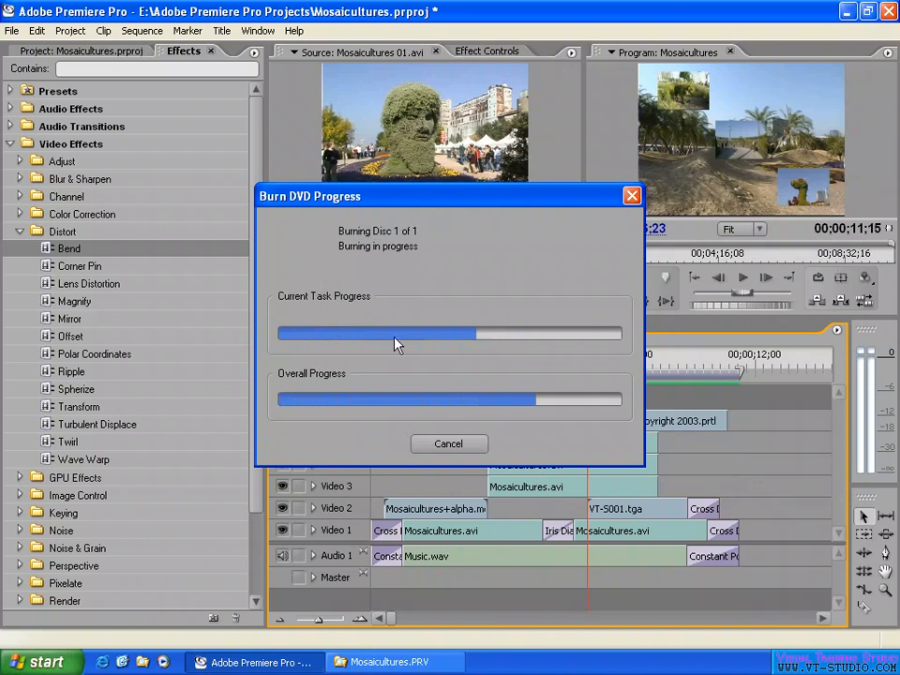
mouse_move(359, 316)
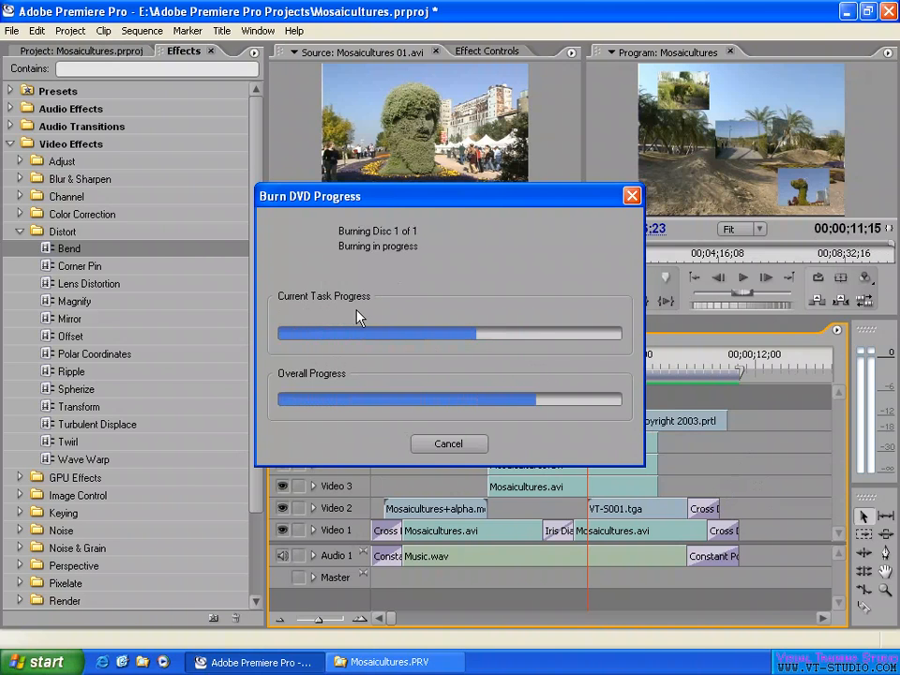
mouse_move(381, 351)
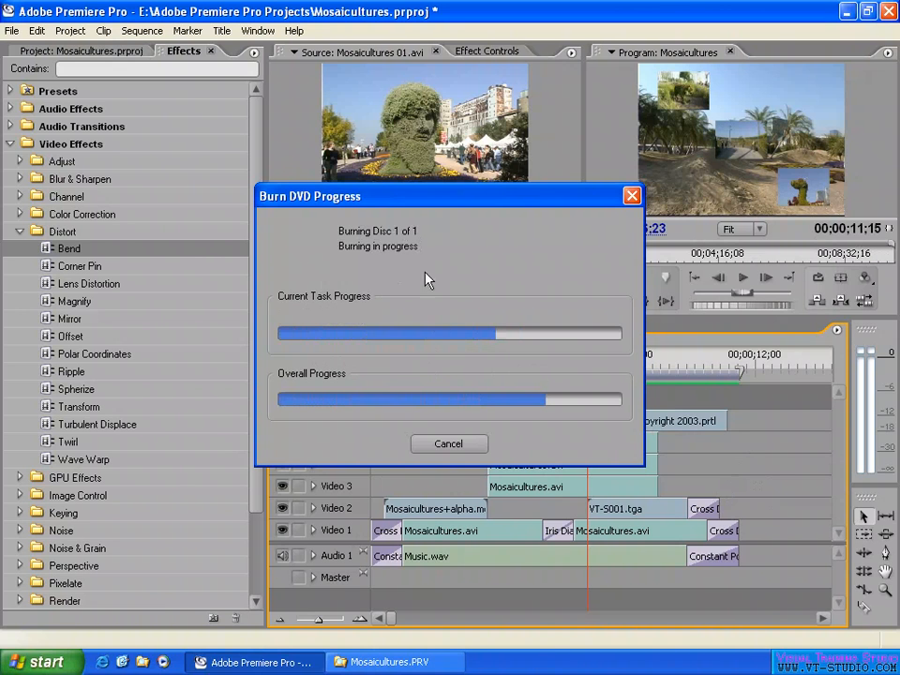
mouse_move(441, 363)
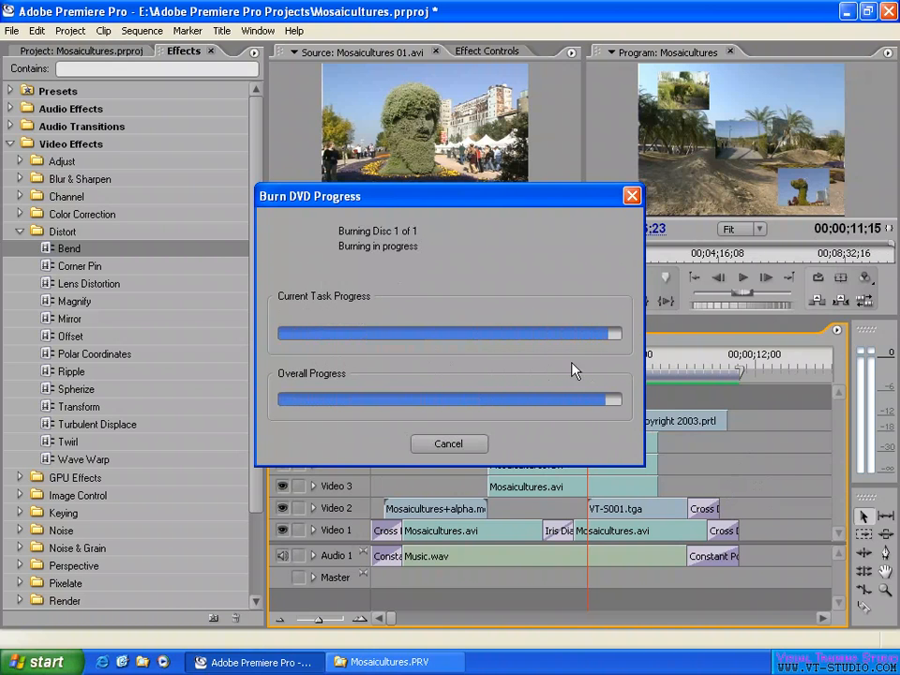
mouse_move(608, 369)
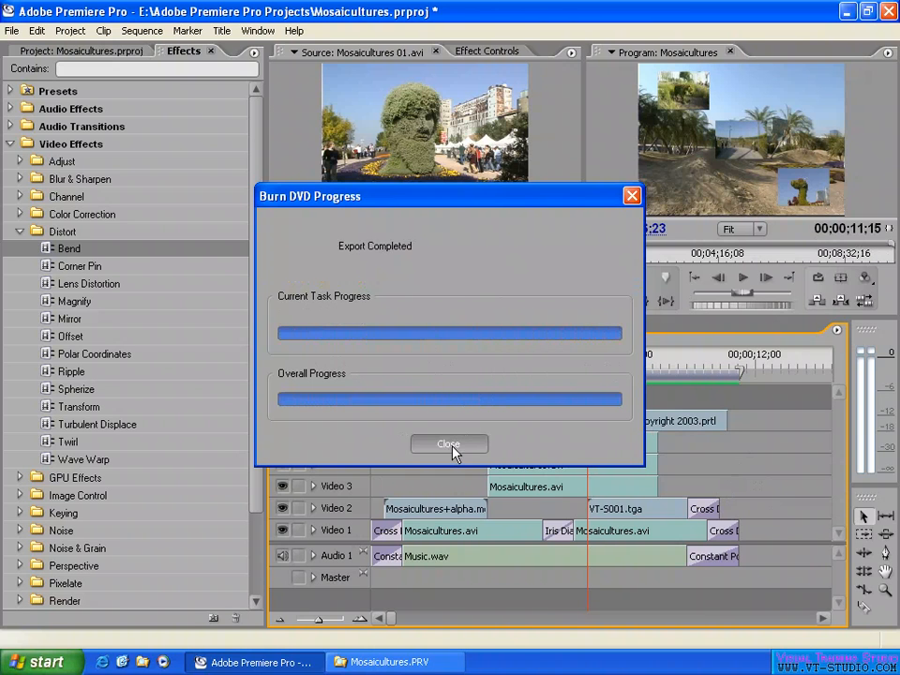
Close the burn report and play the disc with Media Player Classic via AutoPlay.
left_click(448, 443)
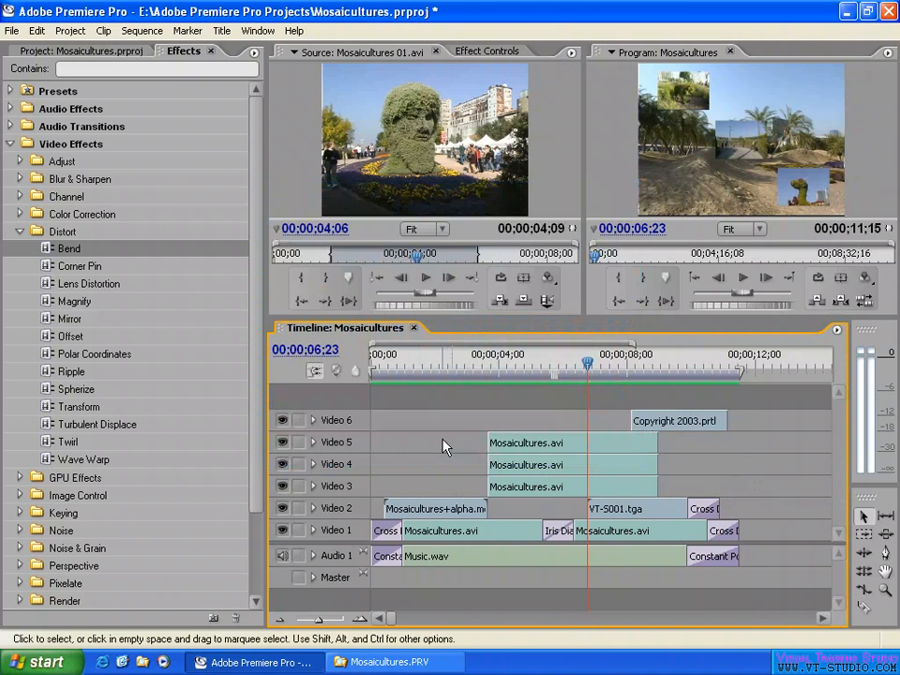
mouse_move(394, 661)
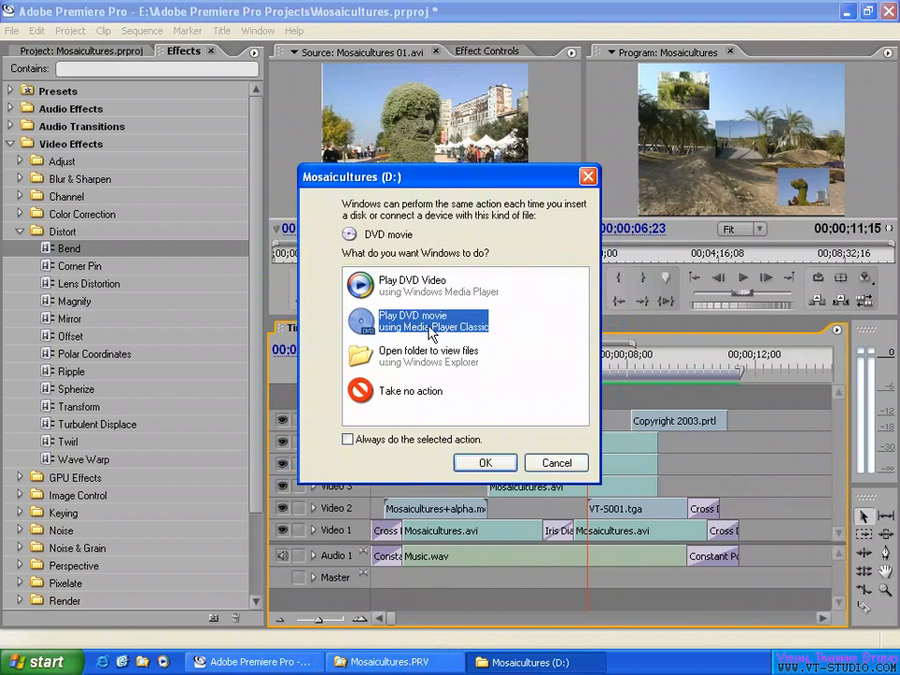
mouse_move(431, 384)
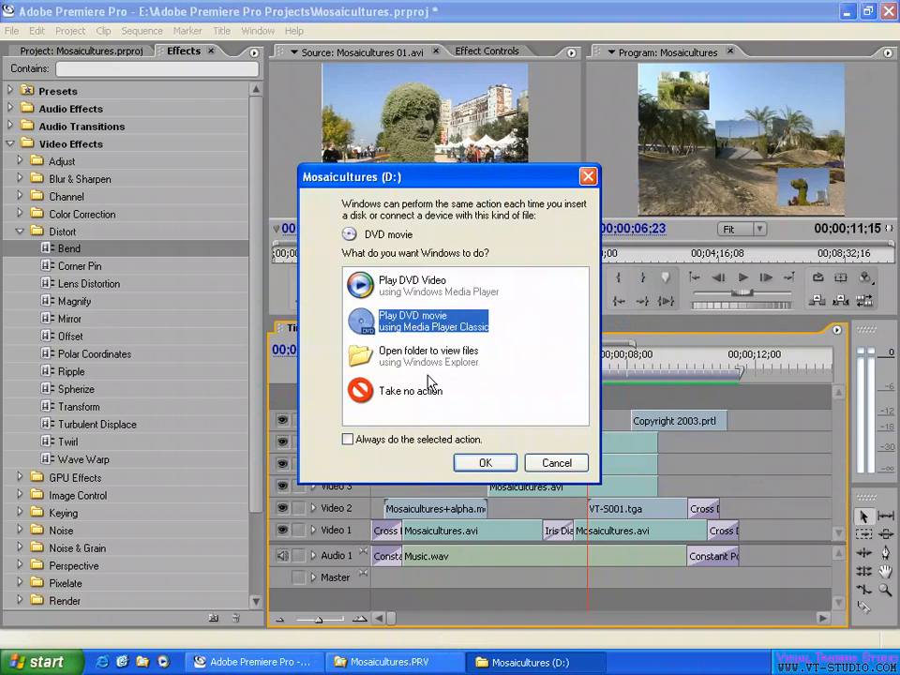
left_click(484, 462)
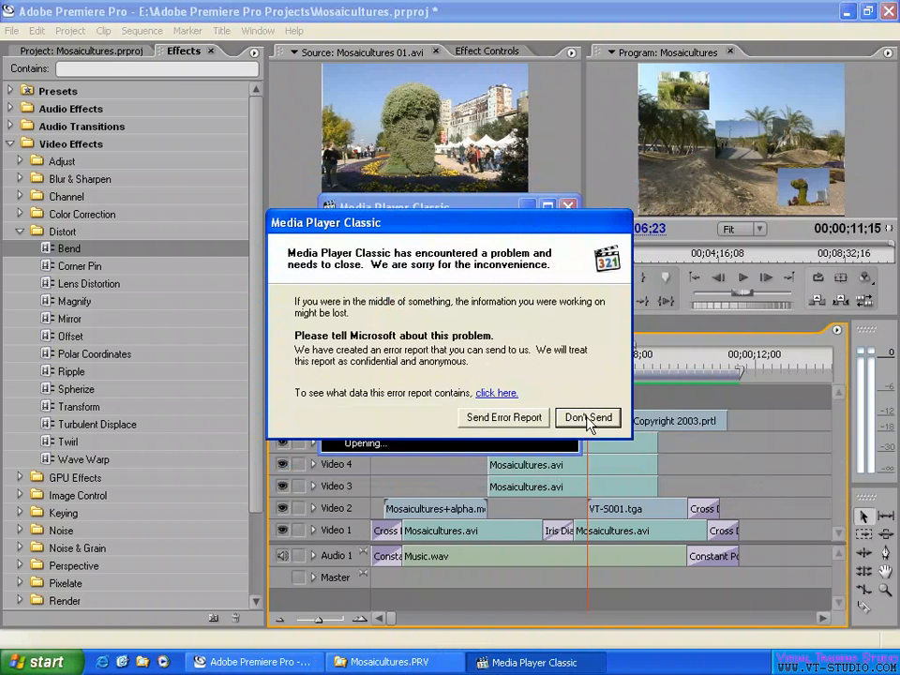
Dismiss the Media Player Classic crash prompt with Don't Send.
left_click(588, 417)
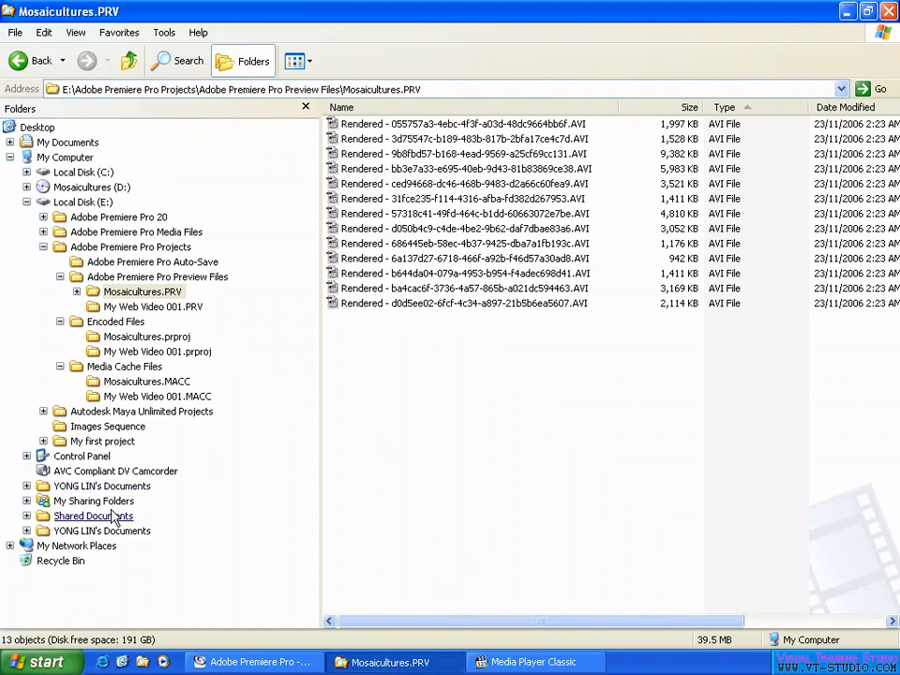
Open the VIDEO_TS folder on the Mosaicultures (D:) disc in Explorer.
left_click(82, 186)
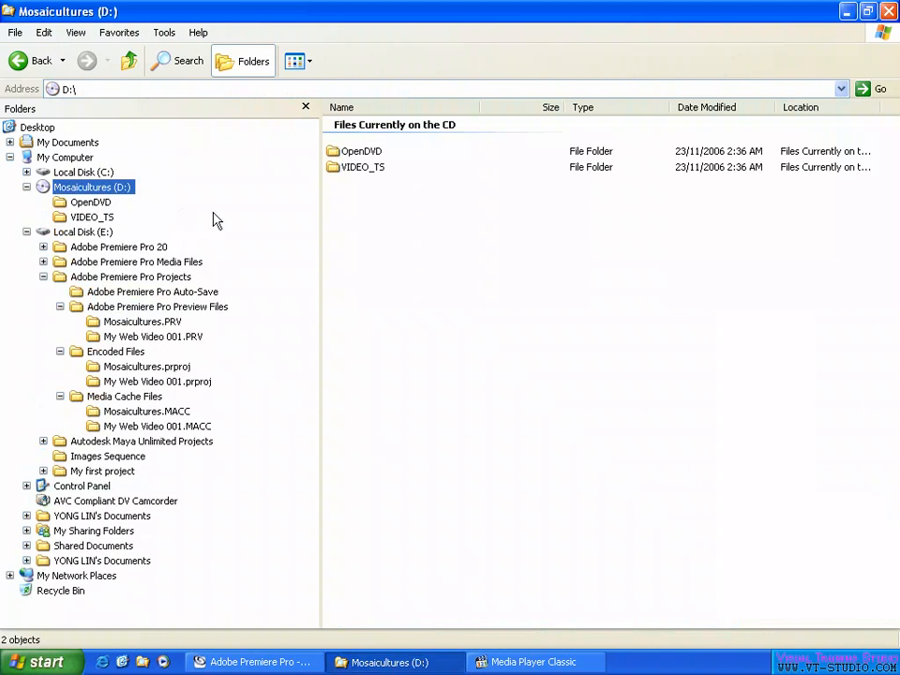
left_click(92, 217)
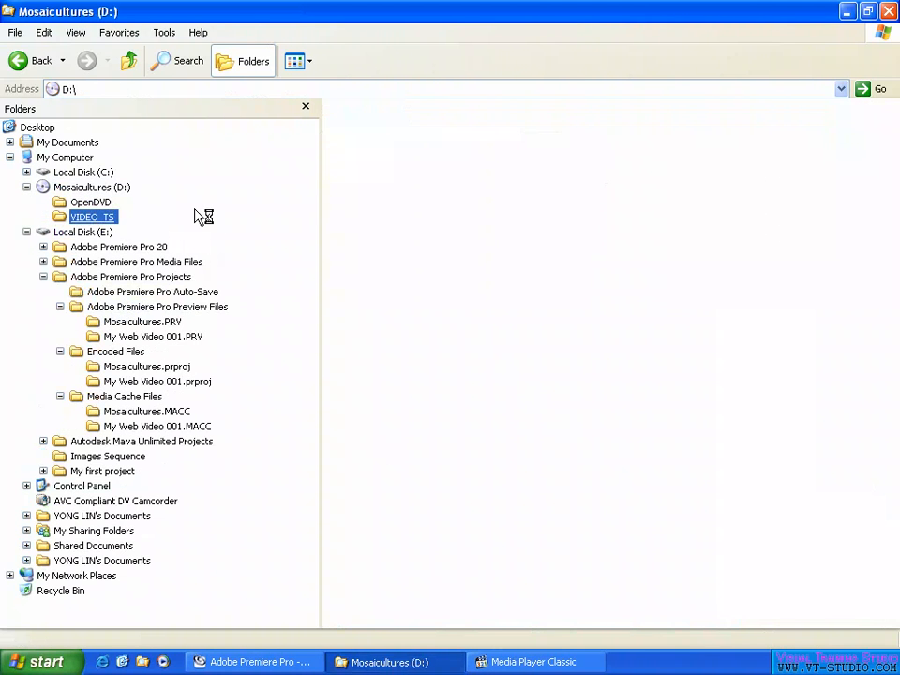
double_click(91, 216)
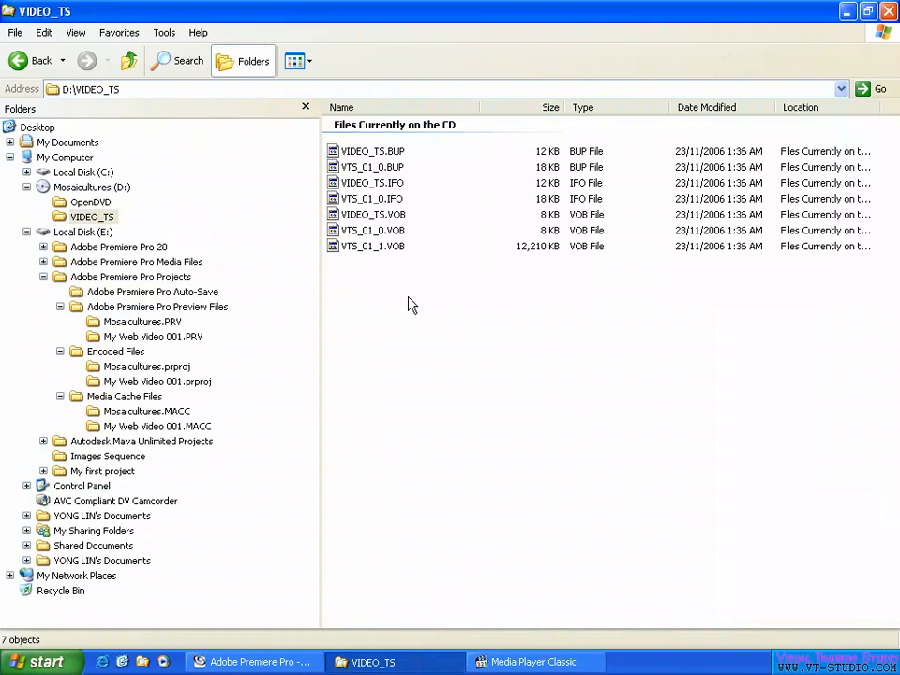
Force-quit the unresponsive Media Player Classic from the taskbar with End Now.
left_click(92, 186)
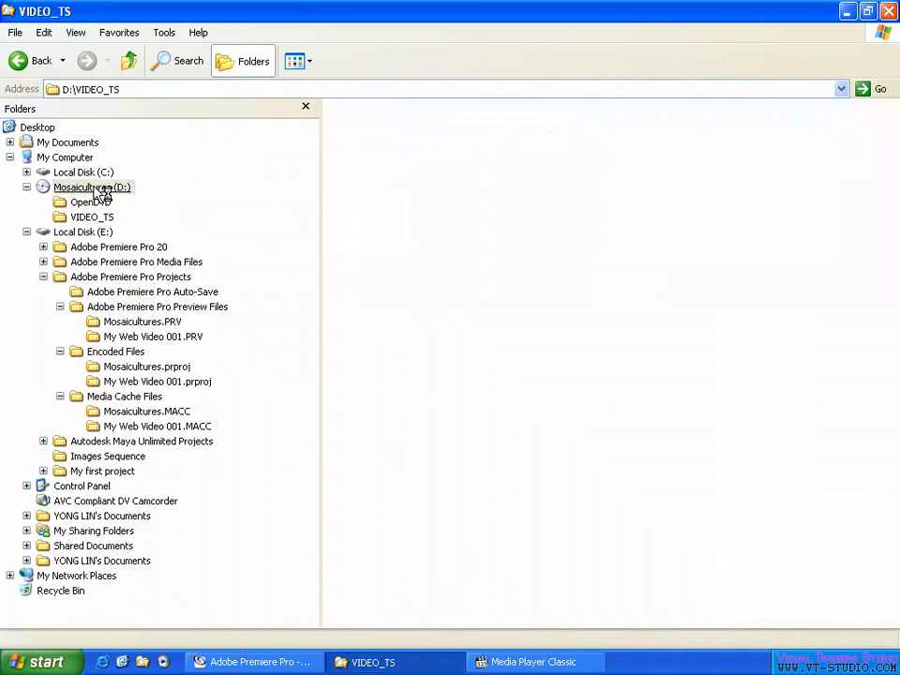
left_click(92, 216)
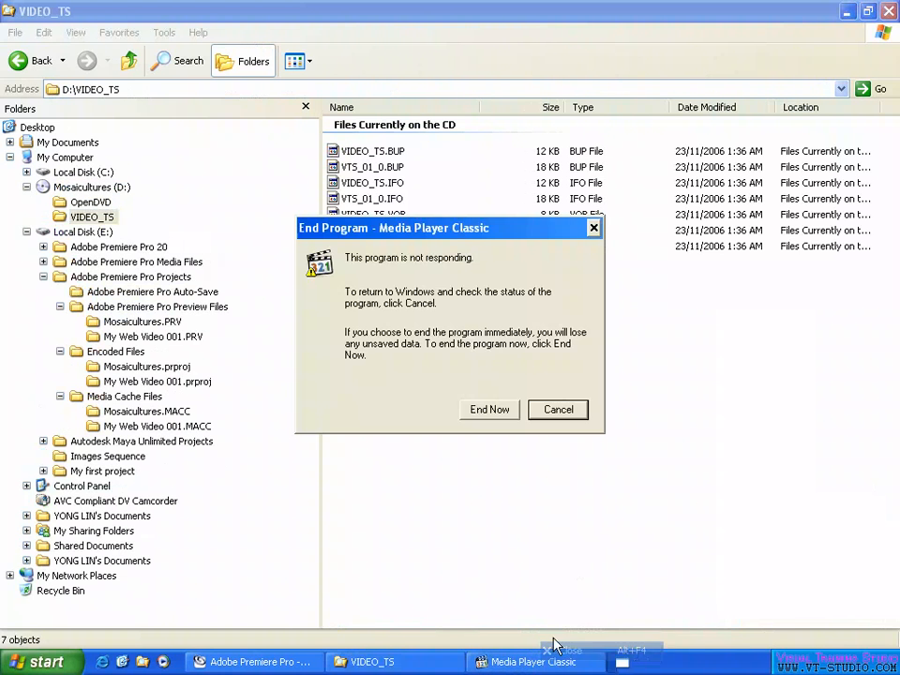
left_click(558, 408)
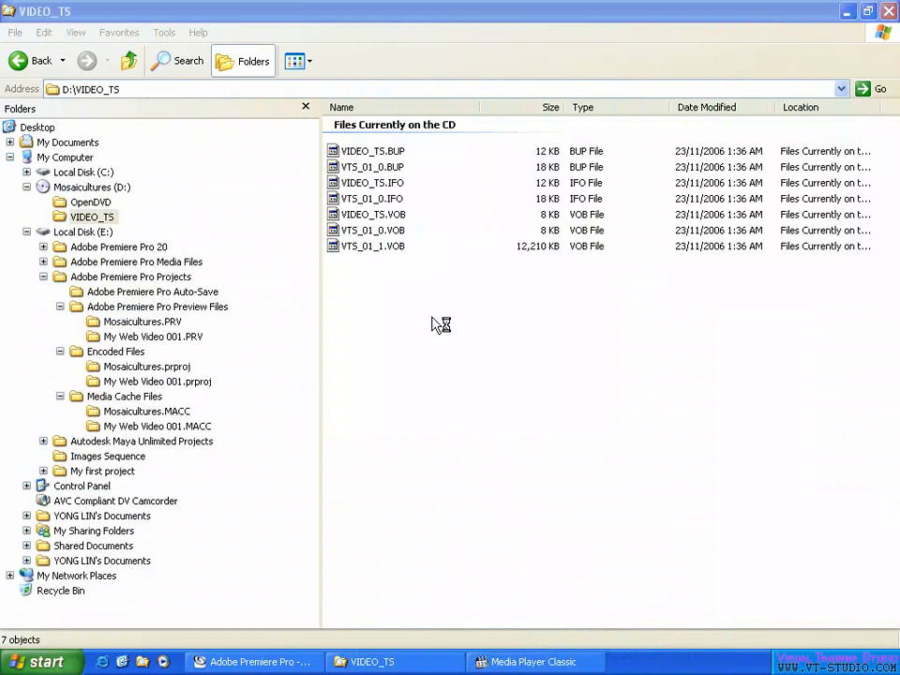
mouse_move(391, 306)
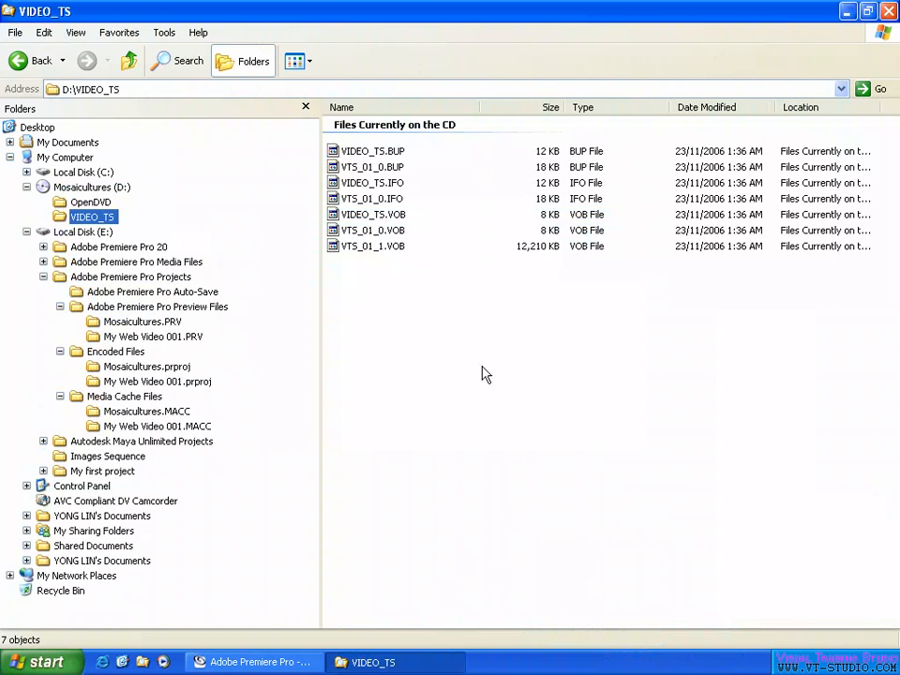
mouse_move(380, 198)
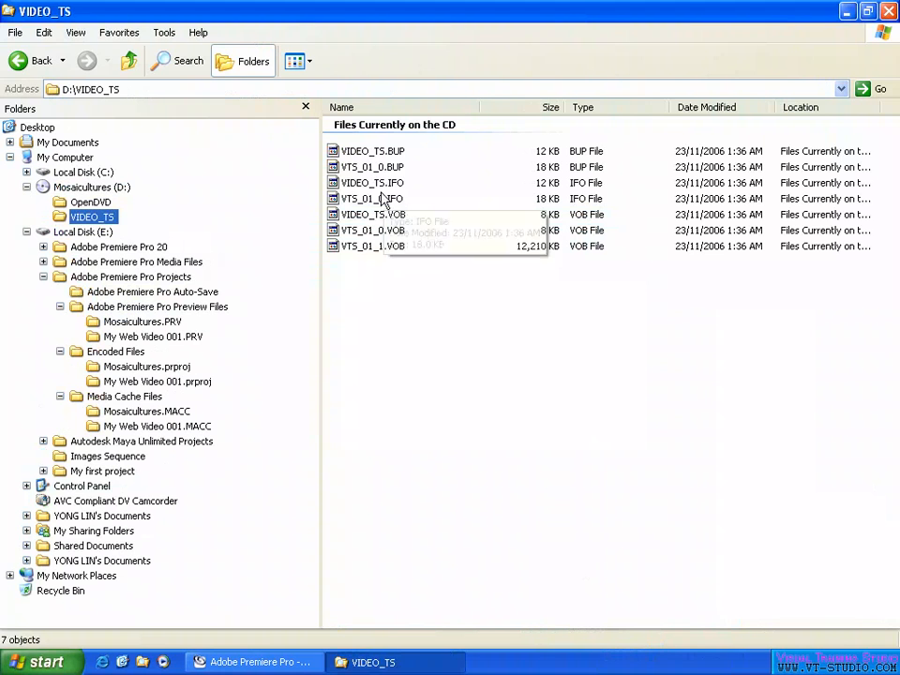
Try opening VIDEO_TS.IFO, dismiss the no-associated-program error, and bring up the Mosaicultures (D:) drive's actions.
right_click(372, 182)
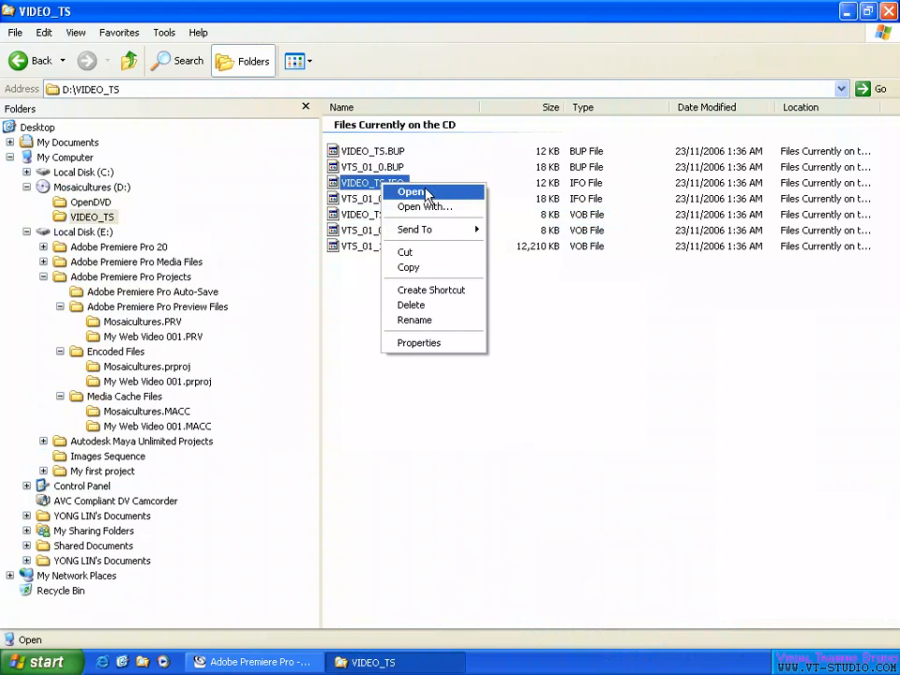
left_click(410, 191)
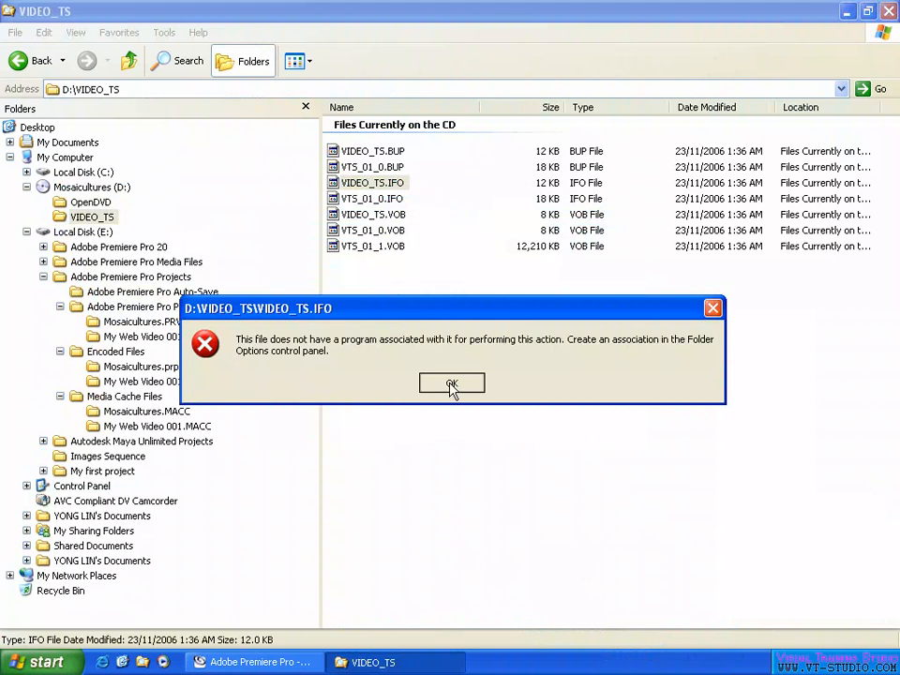
left_click(451, 383)
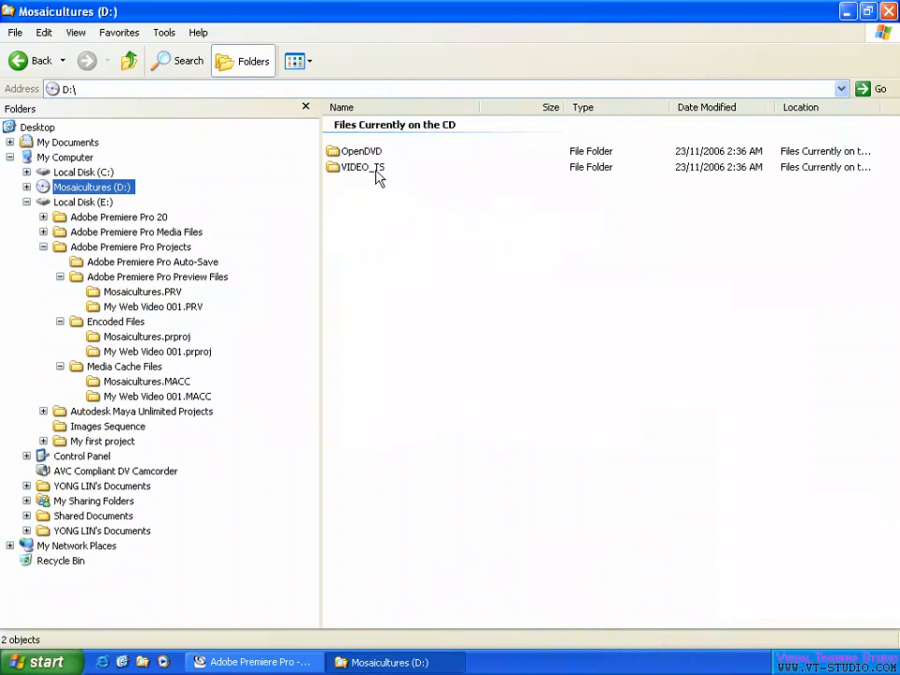
left_click(363, 167)
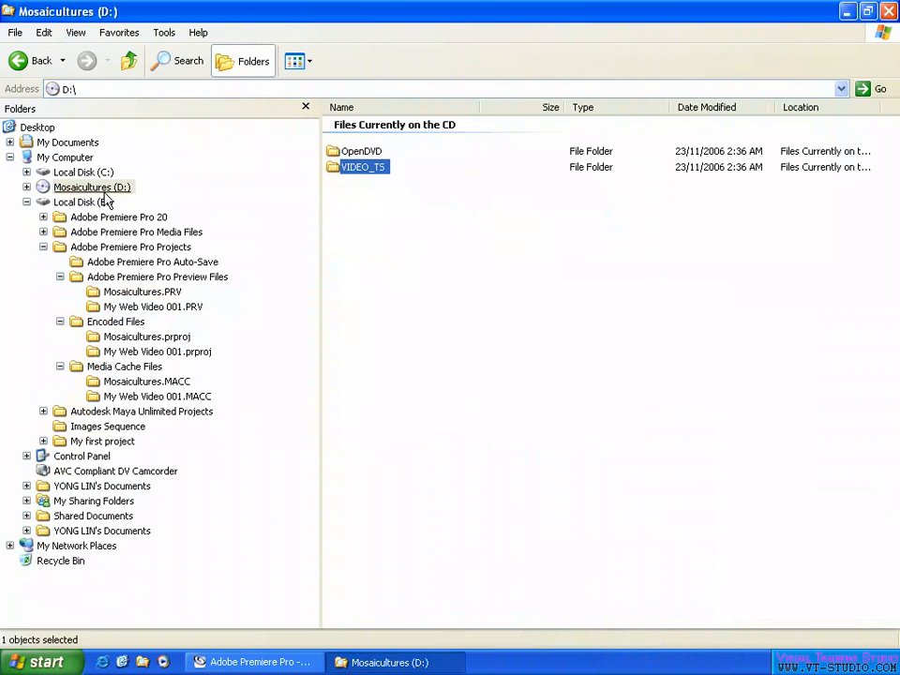
right_click(92, 186)
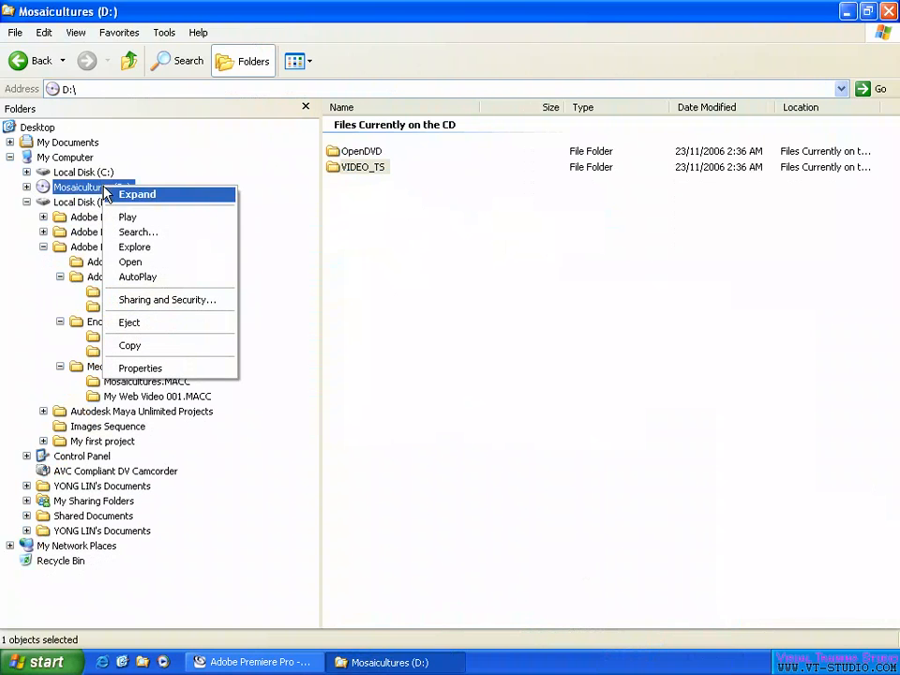